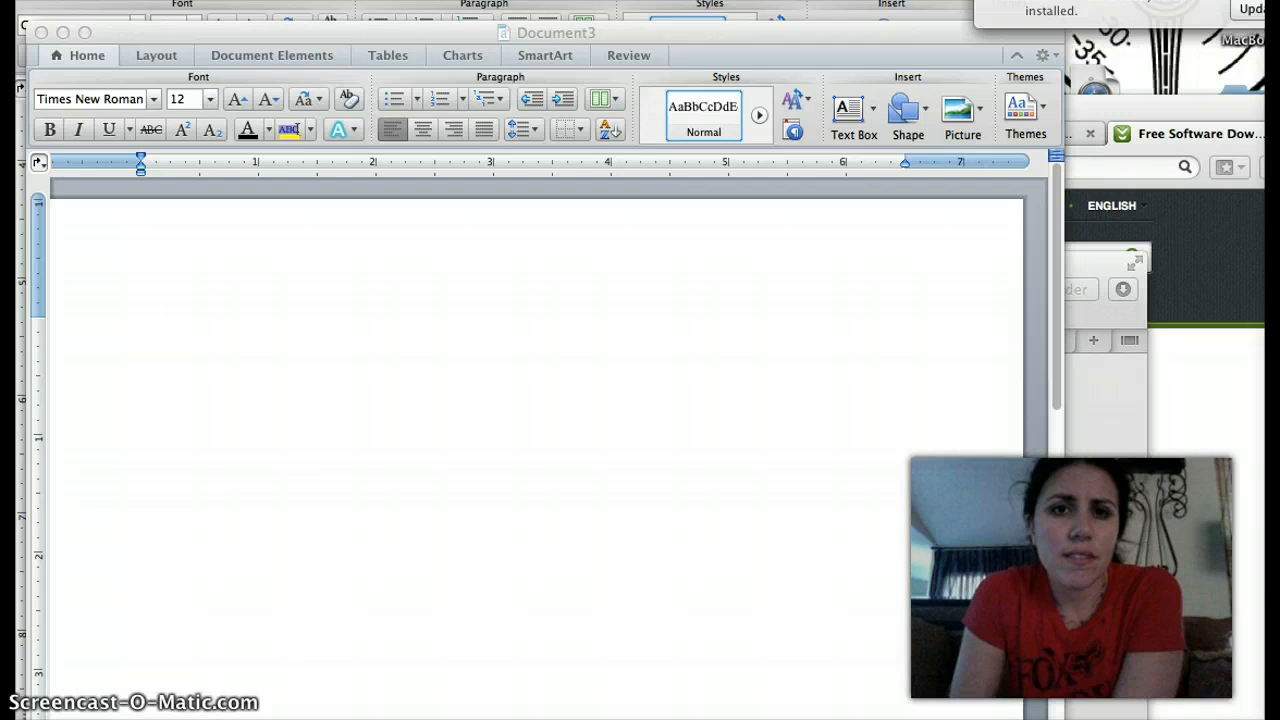
mouse_move(425, 42)
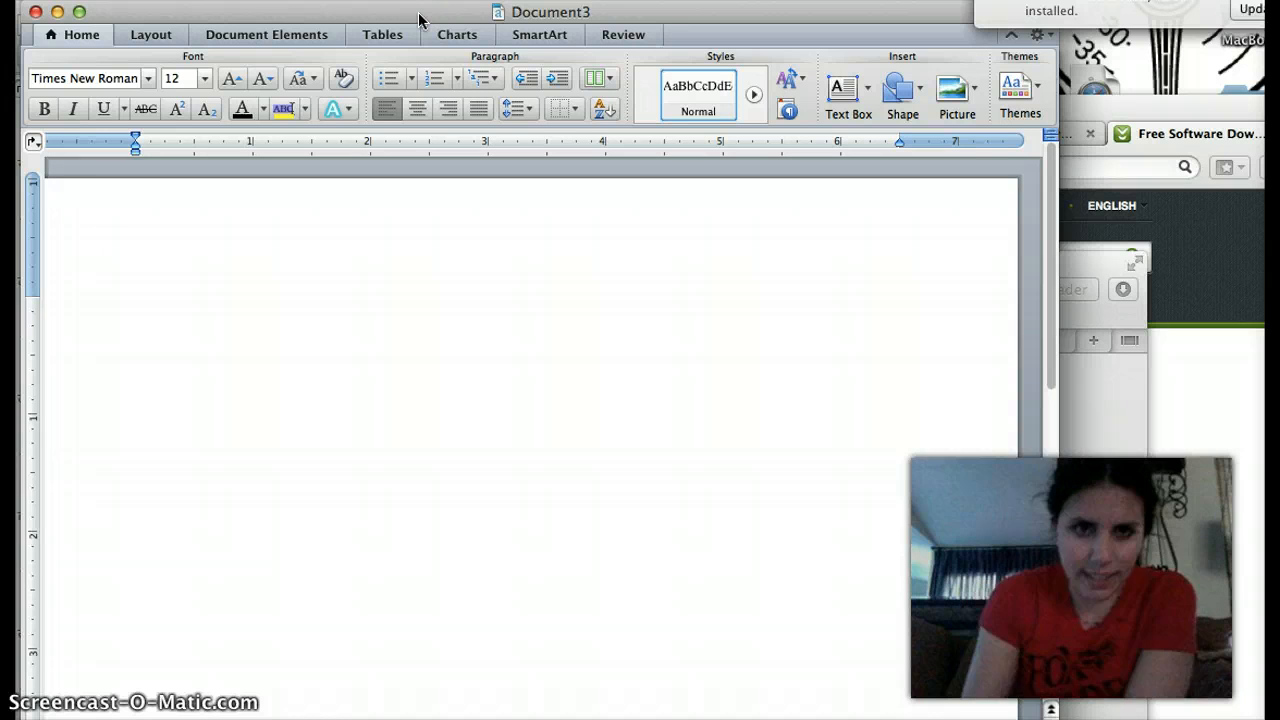
Step: Browse the Home ribbon font list down to Times New Roman
left_click(135, 307)
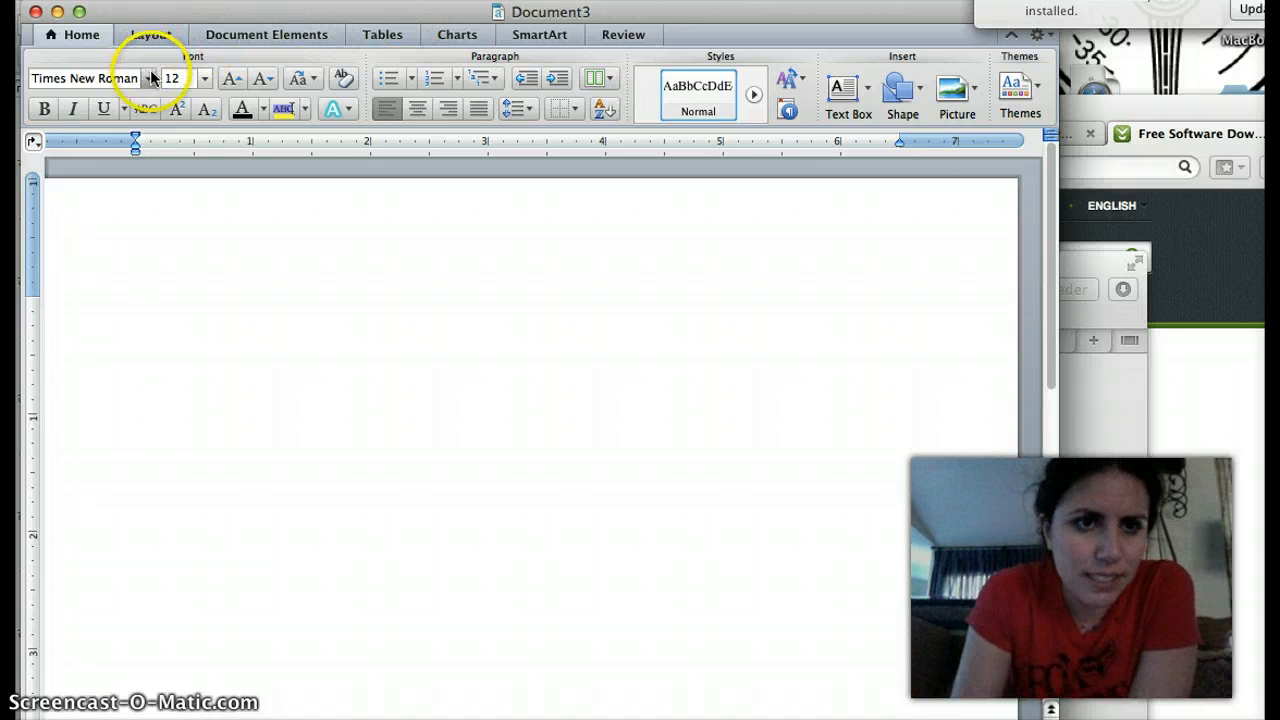
left_click(150, 78)
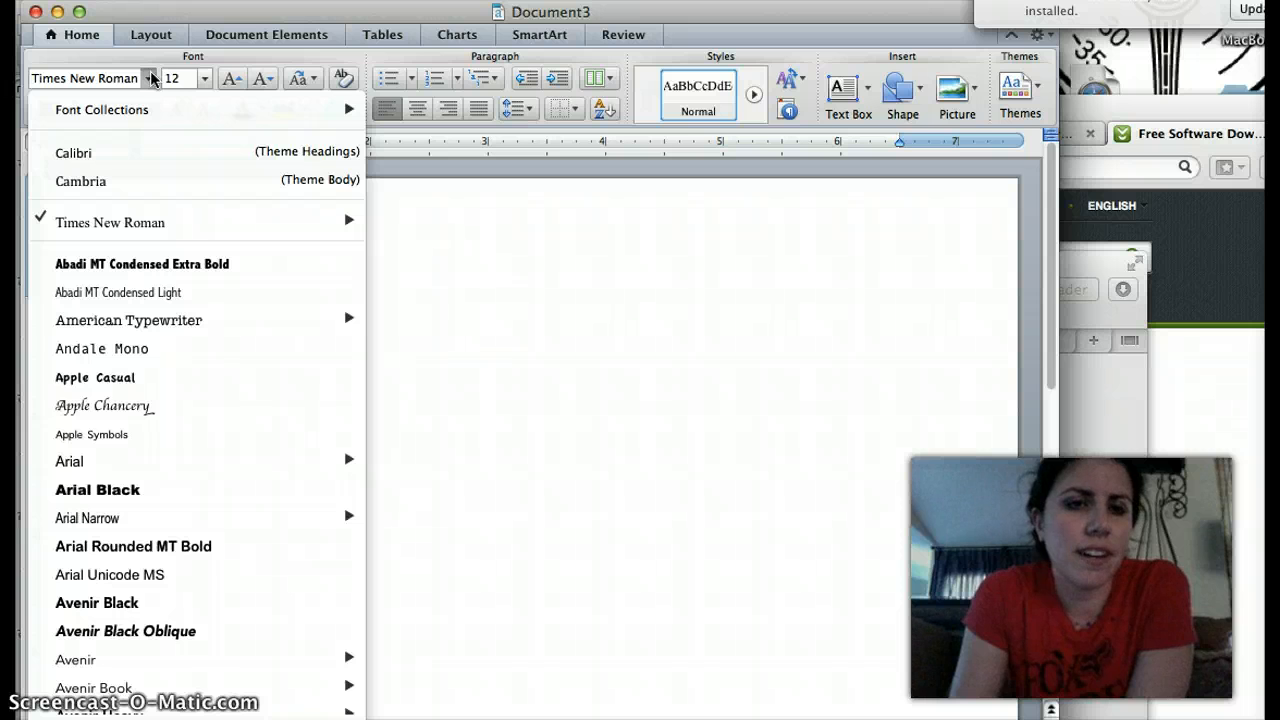
mouse_move(75, 152)
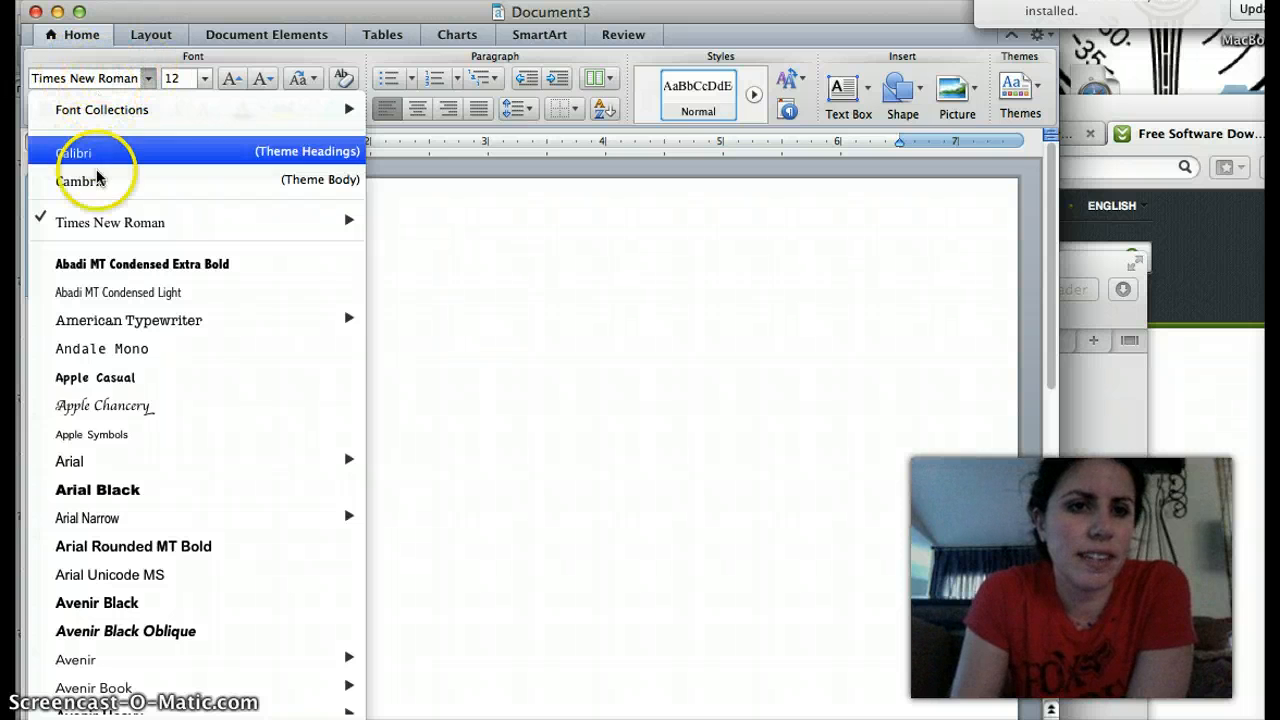
mouse_move(175, 222)
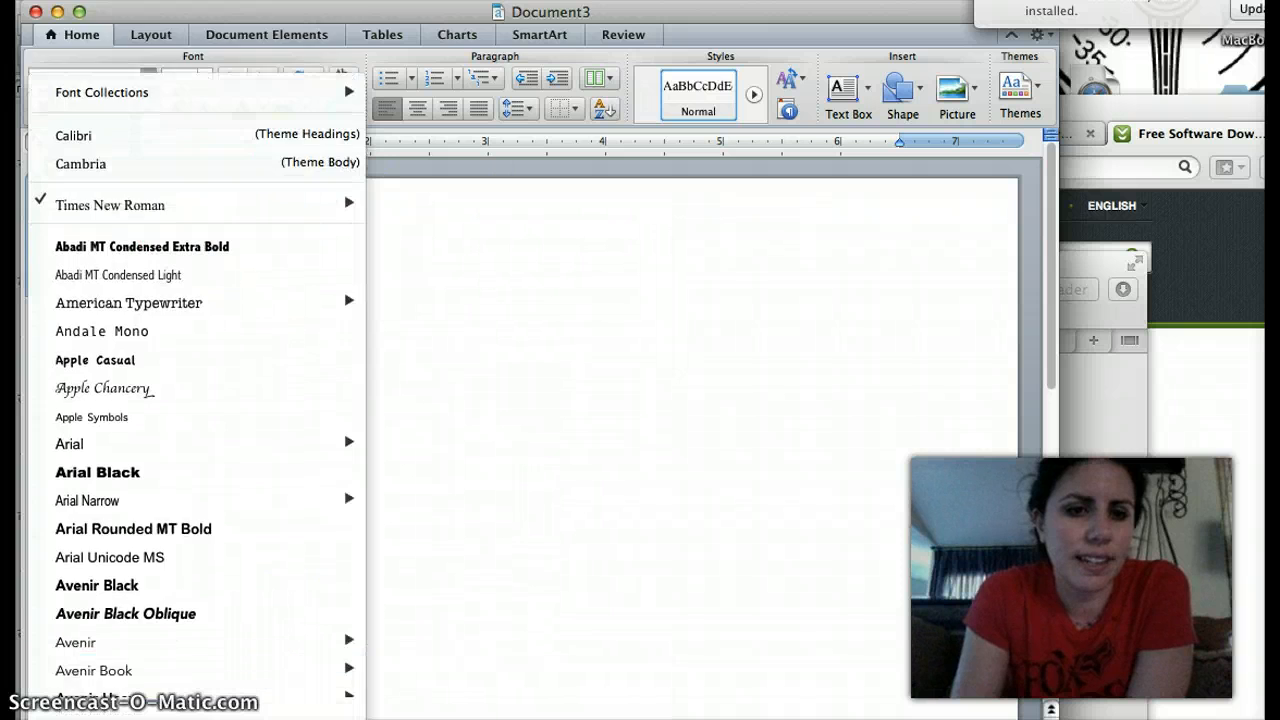
scroll("down", 3)
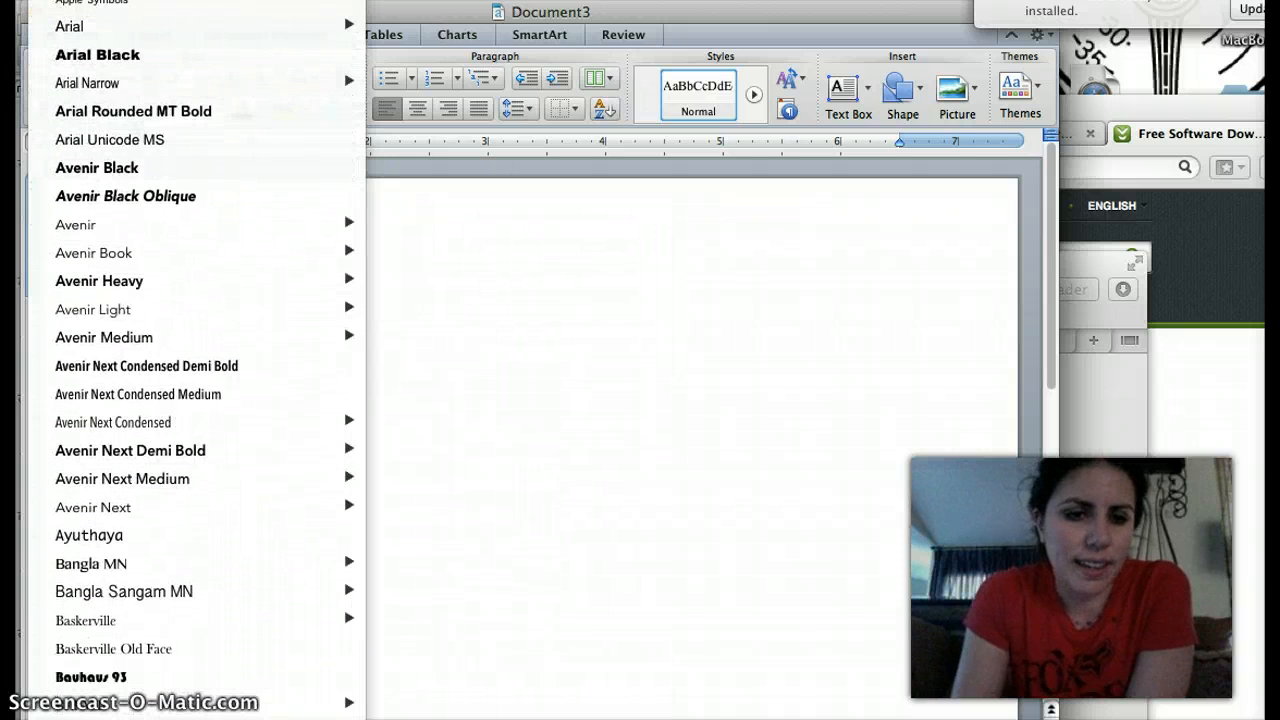
scroll("down", 3)
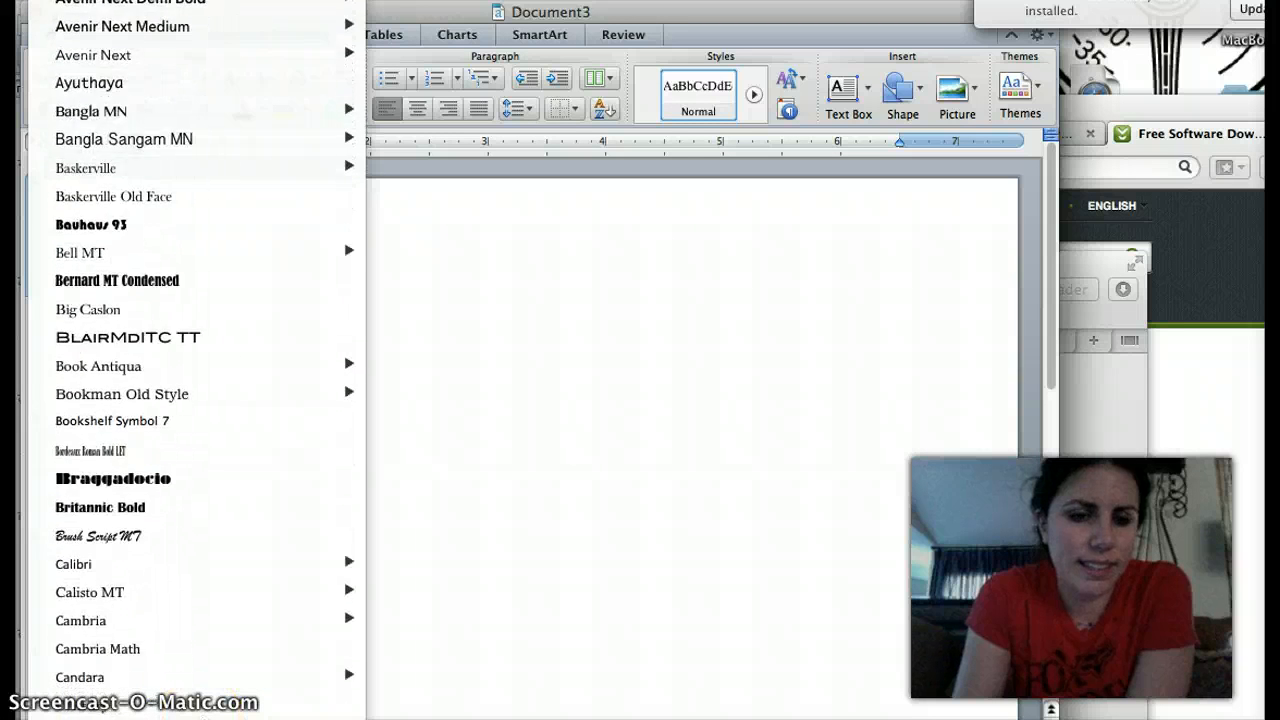
scroll("down", 3)
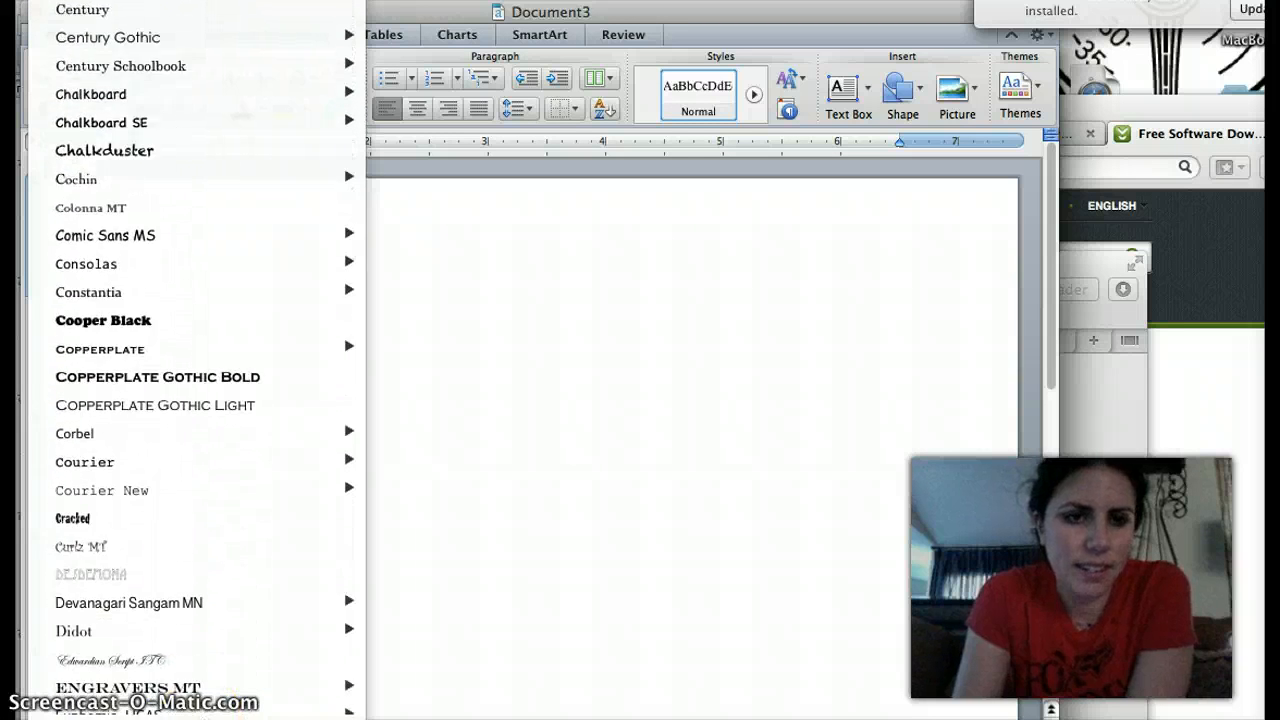
scroll("down", 3)
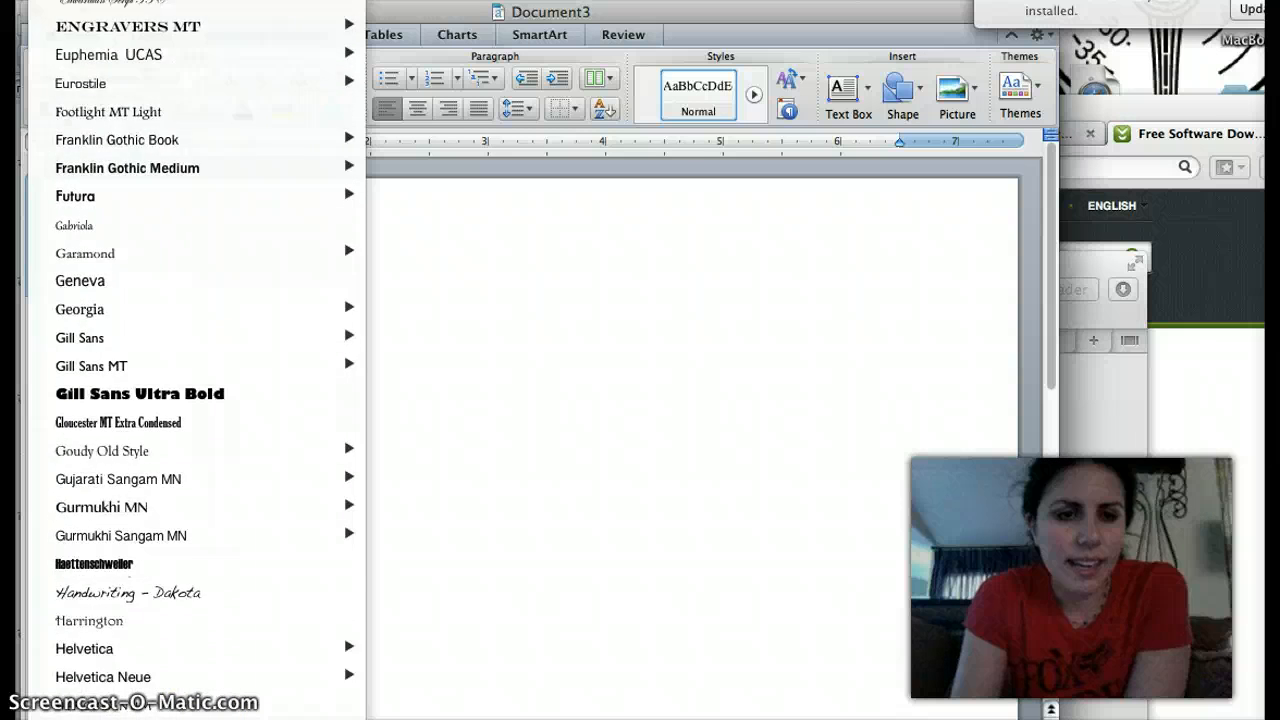
scroll("down", 3)
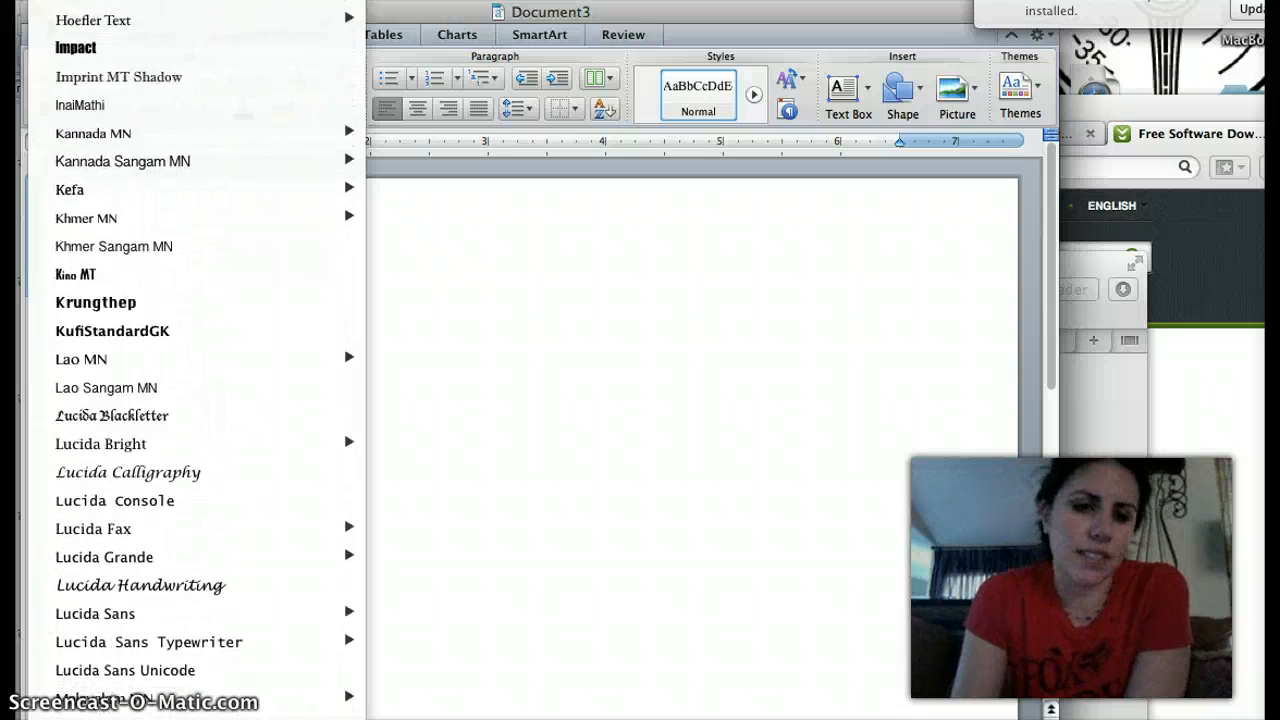
scroll("down", 3)
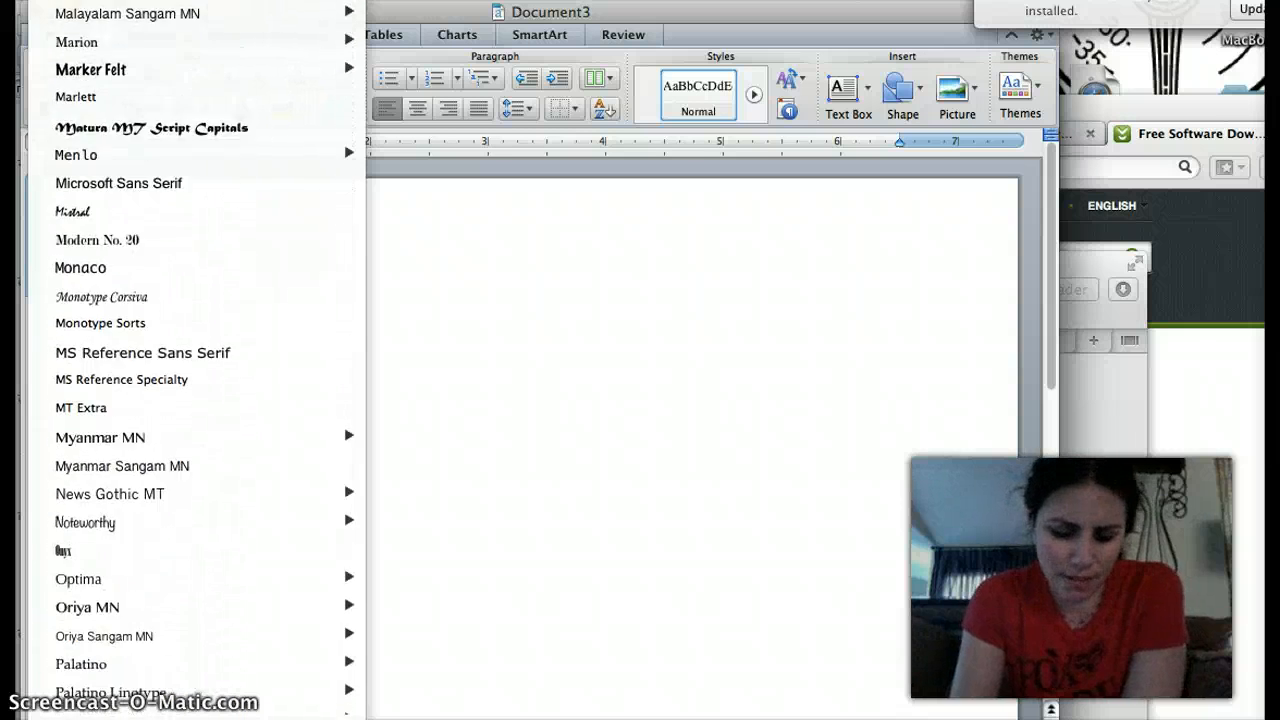
scroll("down", 3)
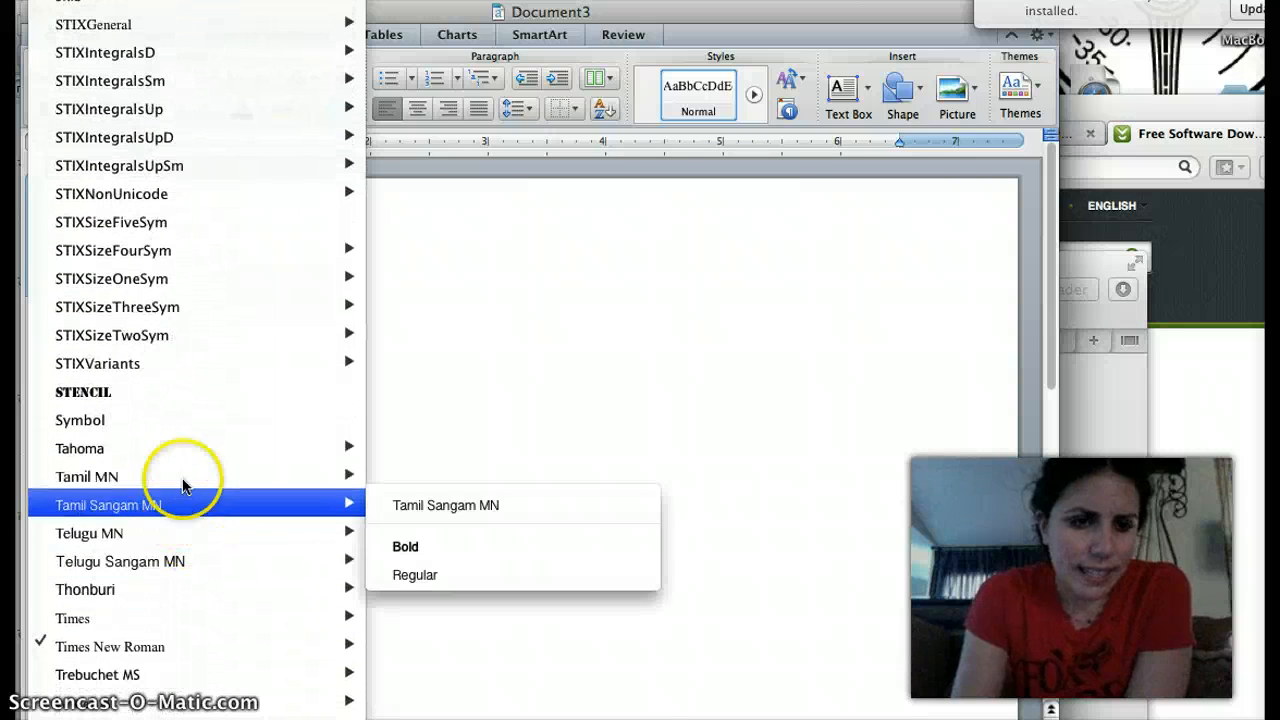
mouse_move(110, 646)
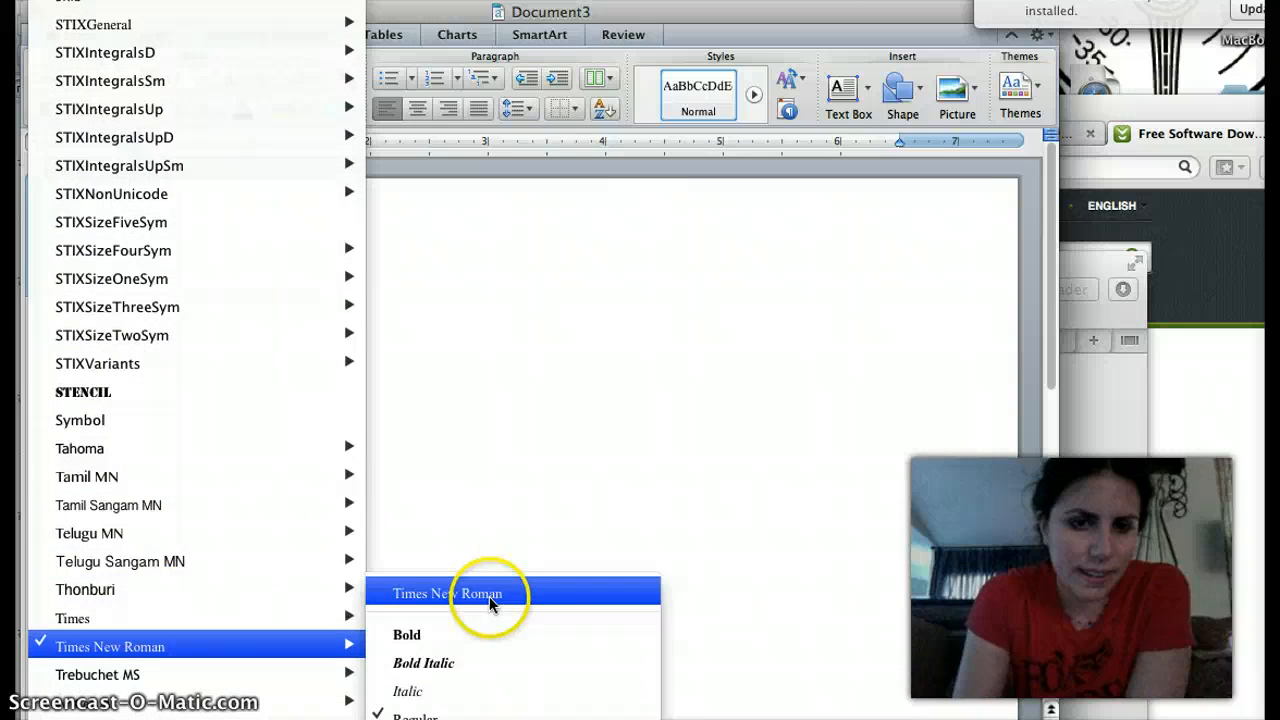
Step: Keep Times New Roman at size 12 and set line spacing to 2.0
left_click(447, 593)
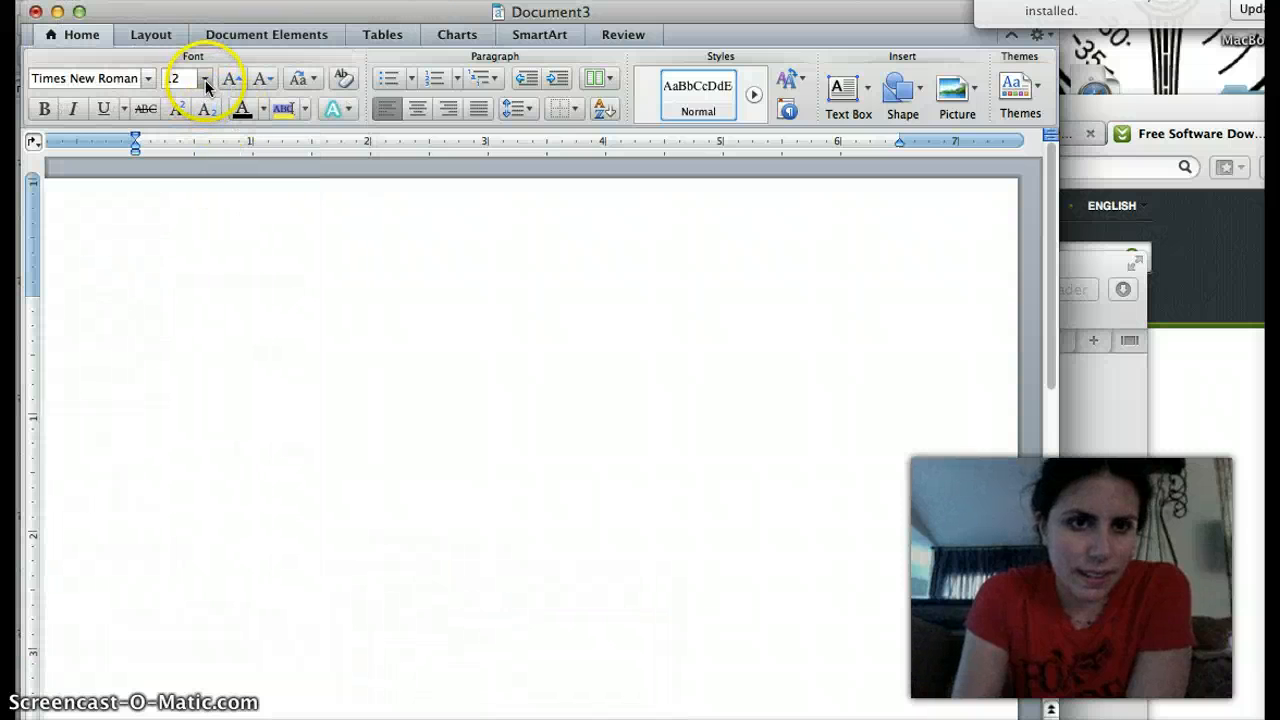
left_click(204, 78)
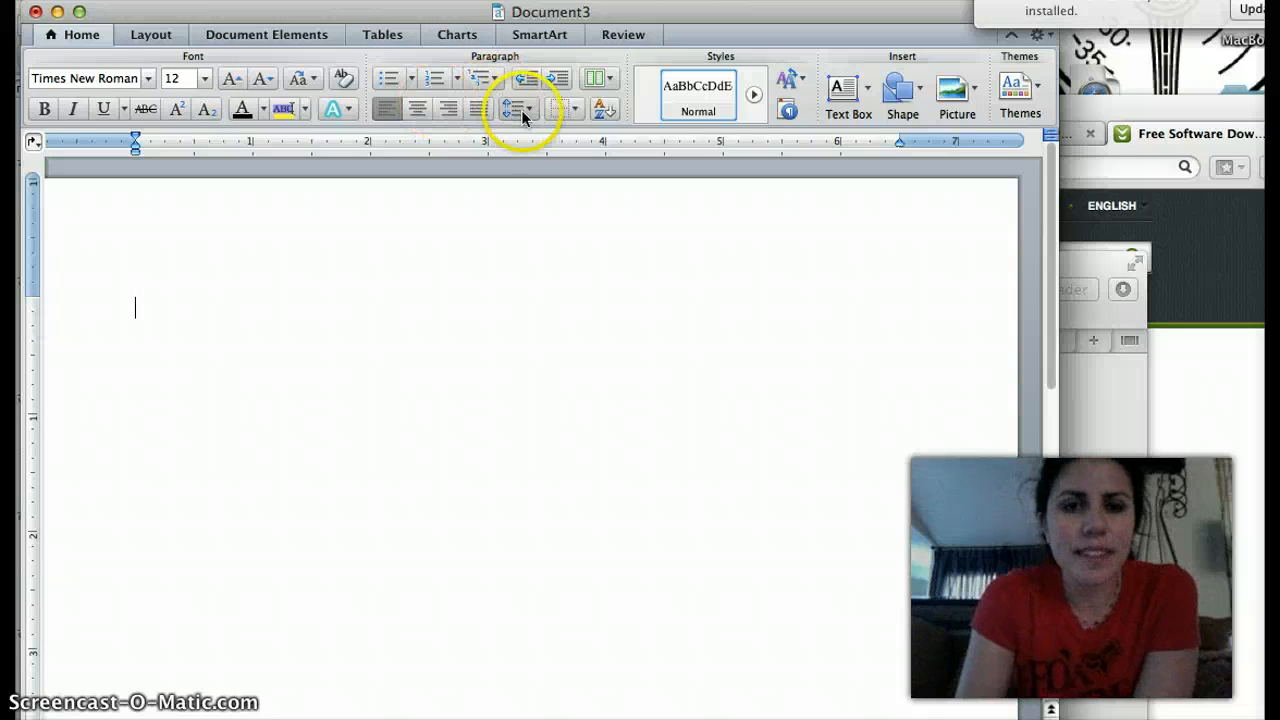
mouse_move(517, 109)
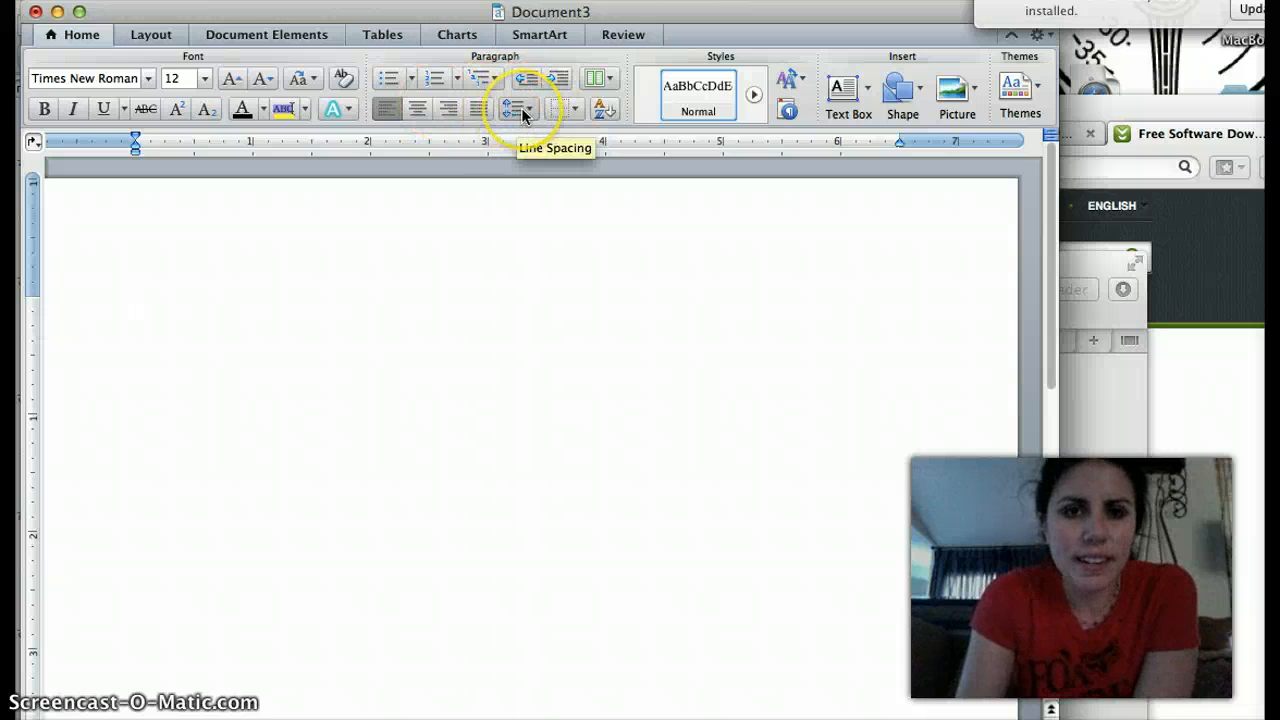
left_click(135, 308)
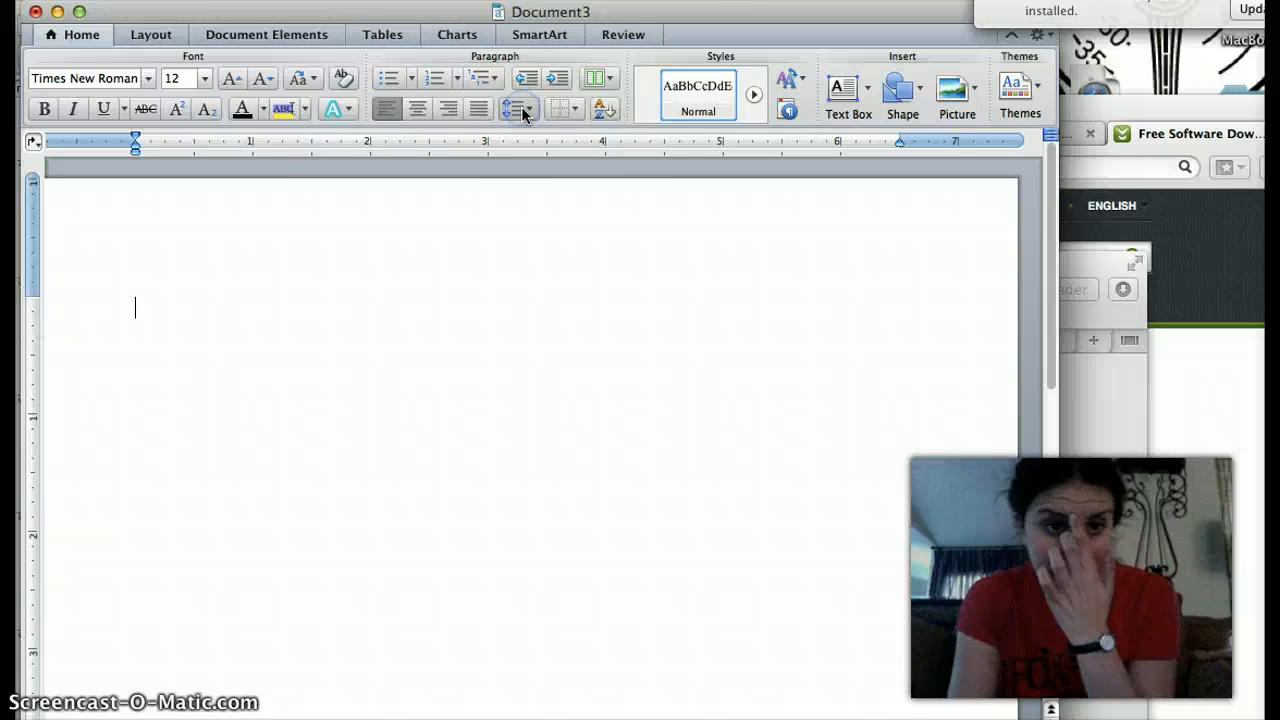
left_click(513, 108)
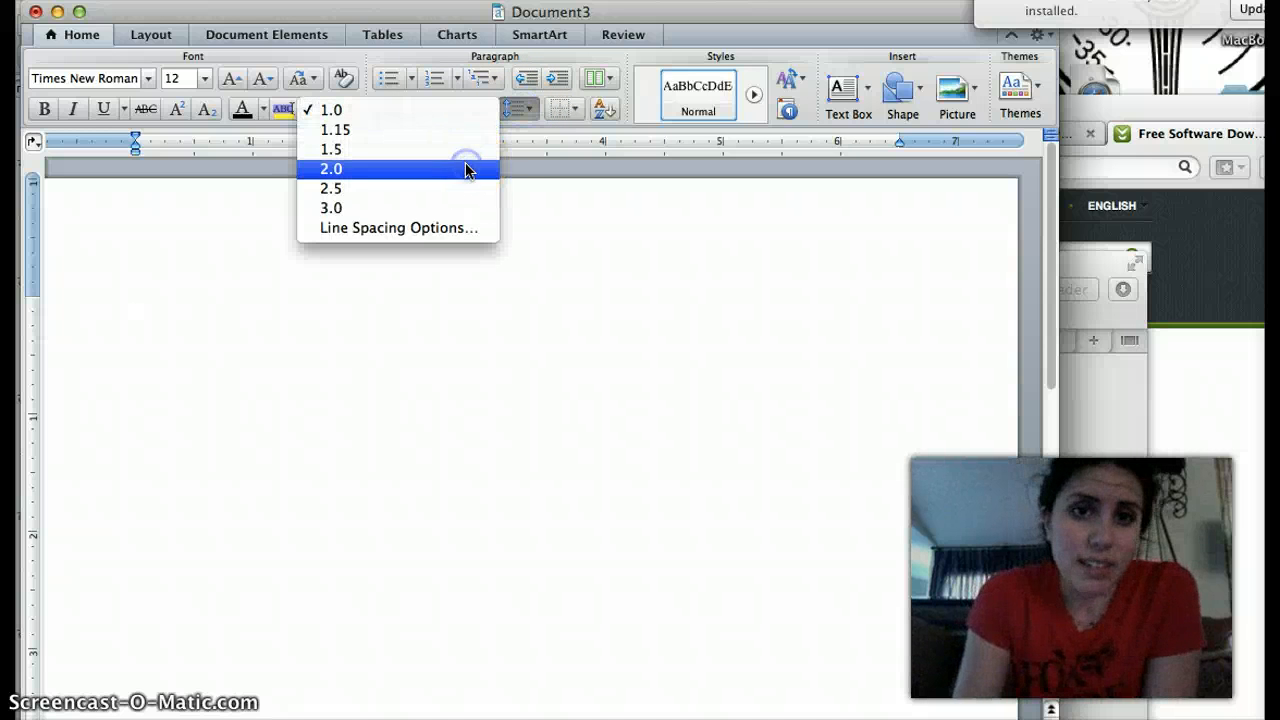
left_click(331, 168)
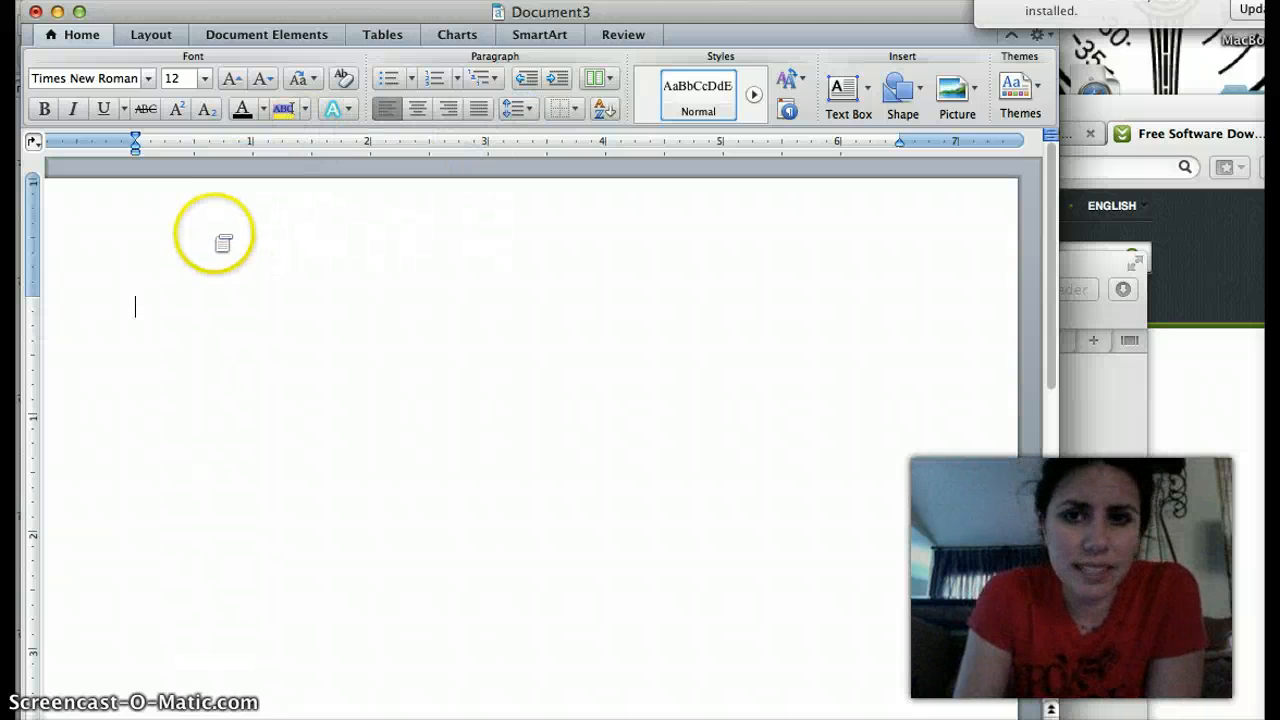
Step: Insert a Basic (All Pages) header from the Document Elements header gallery
left_click(266, 34)
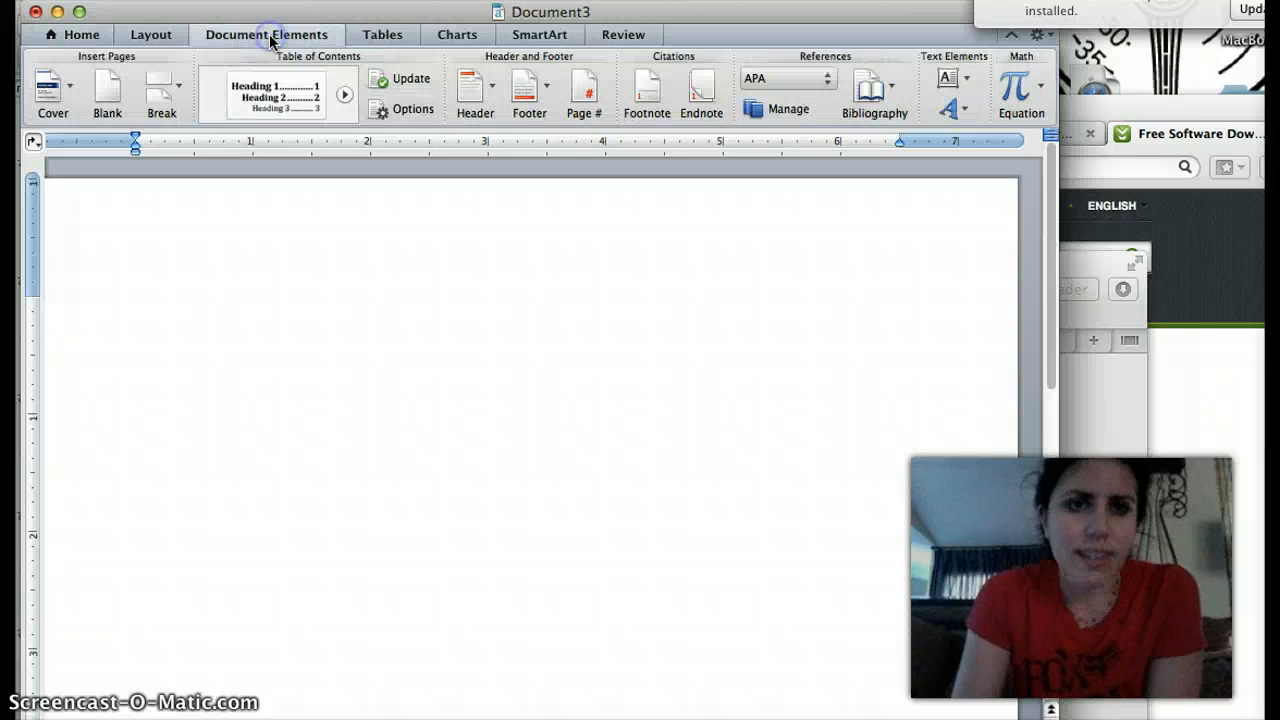
mouse_move(375, 55)
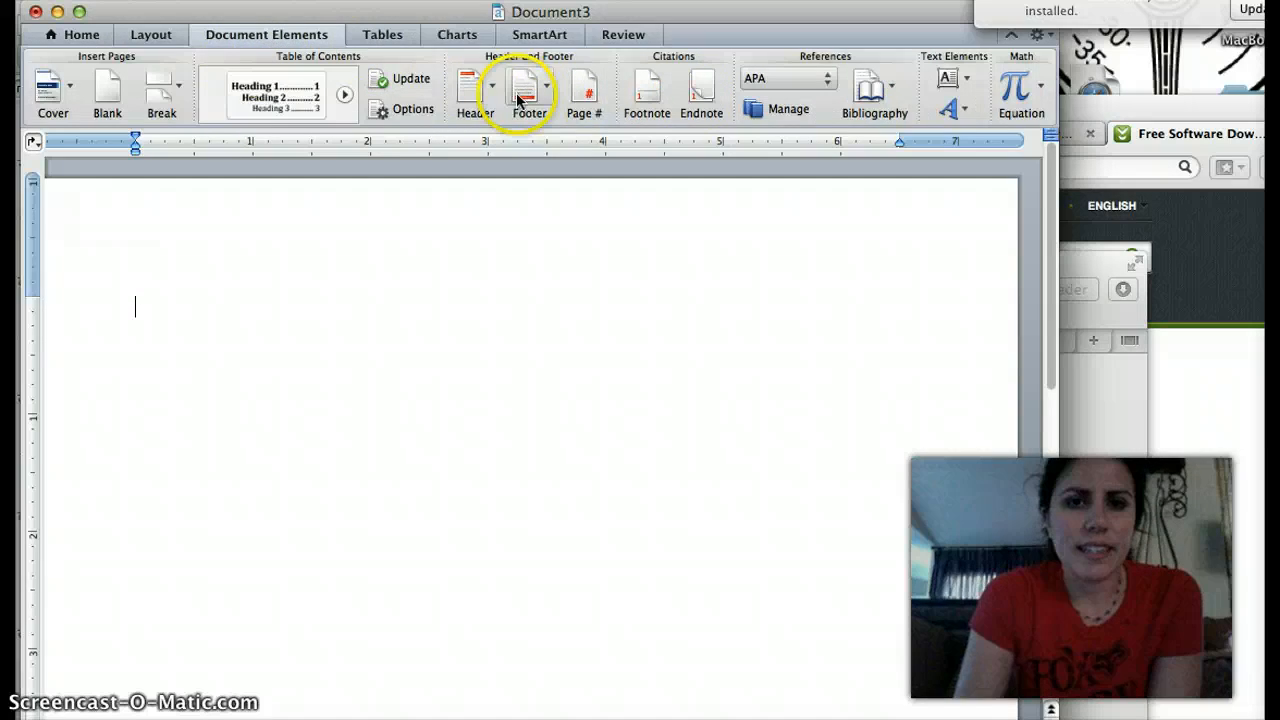
left_click(474, 90)
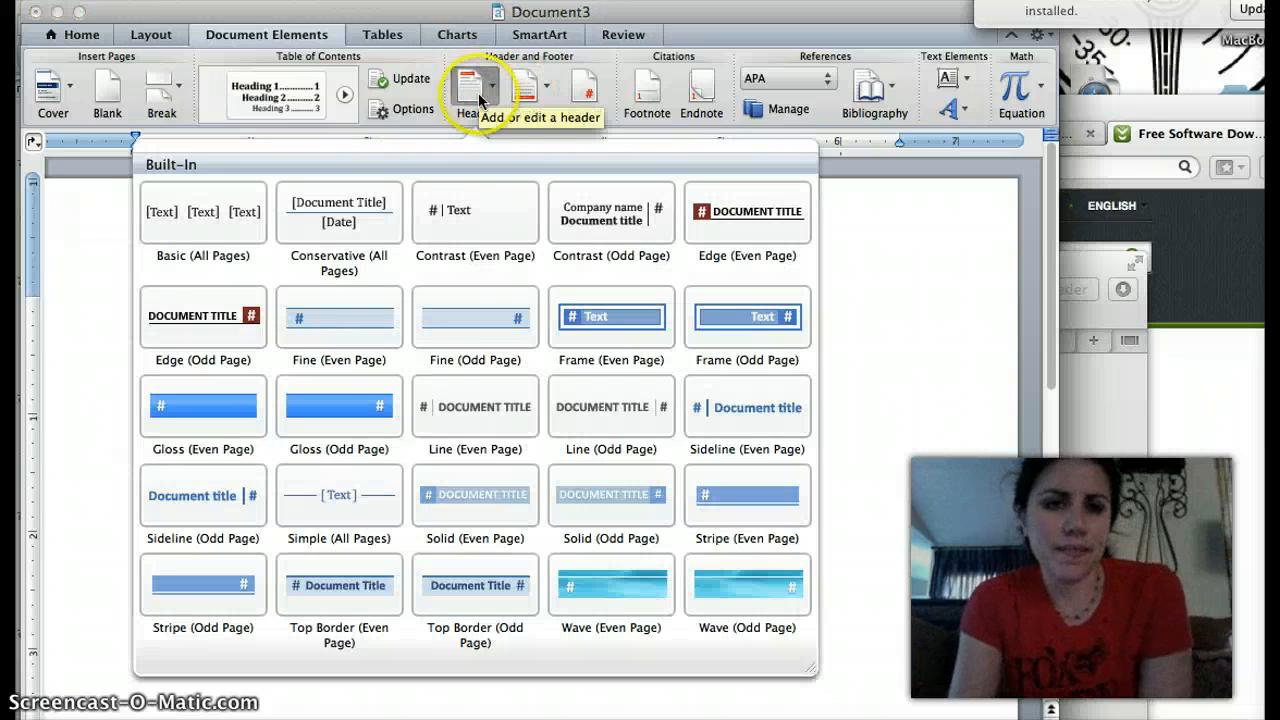
mouse_move(490, 228)
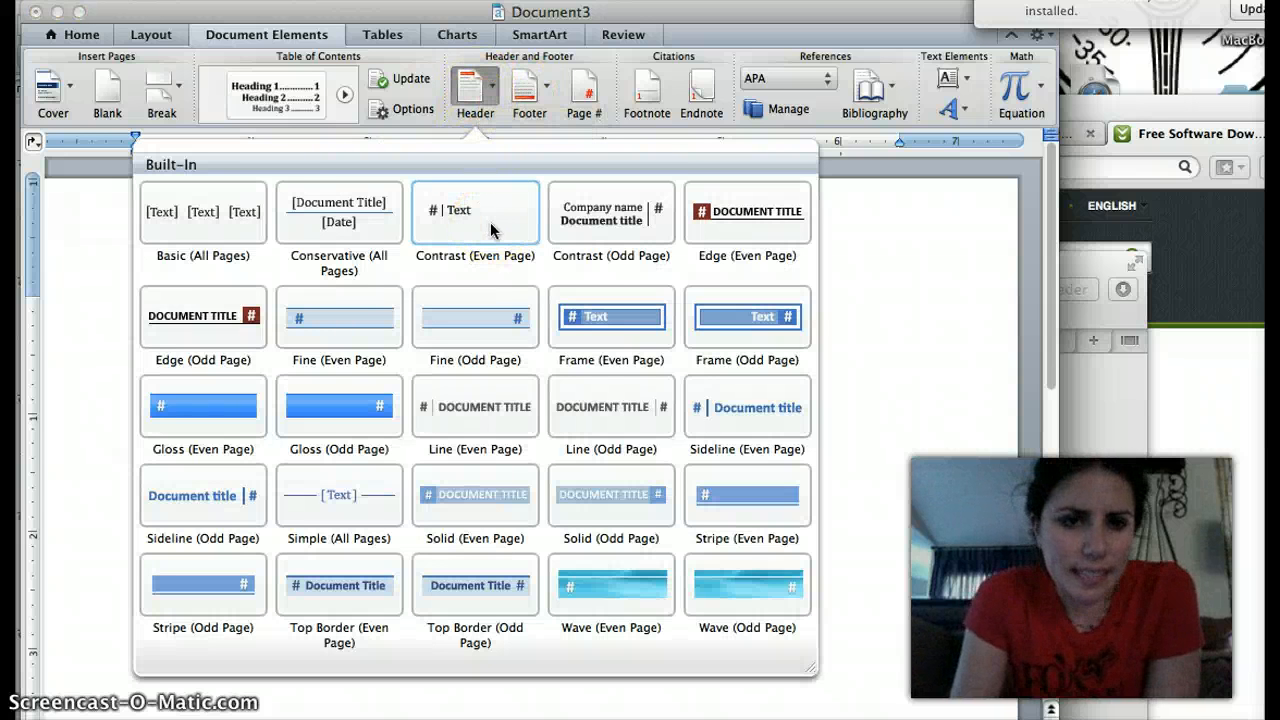
mouse_move(210, 215)
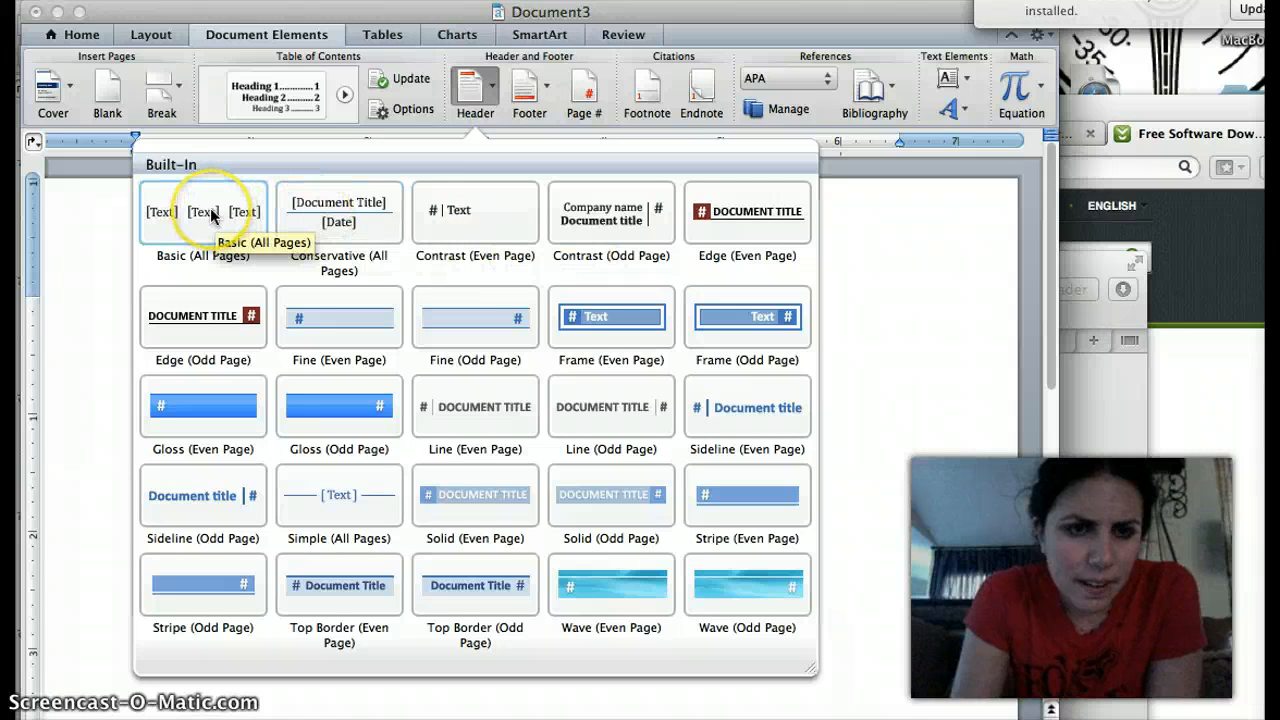
left_click(202, 211)
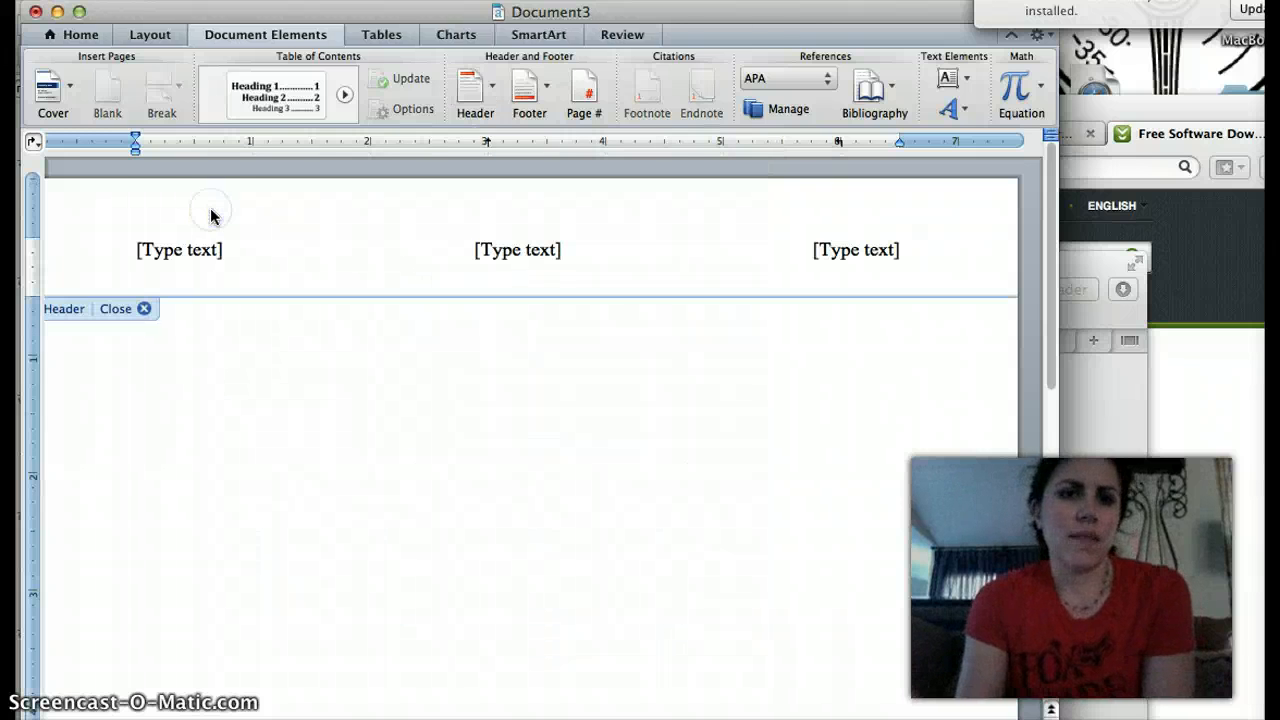
Step: Right-align the header and enter the surname Franks in it
left_click(179, 249)
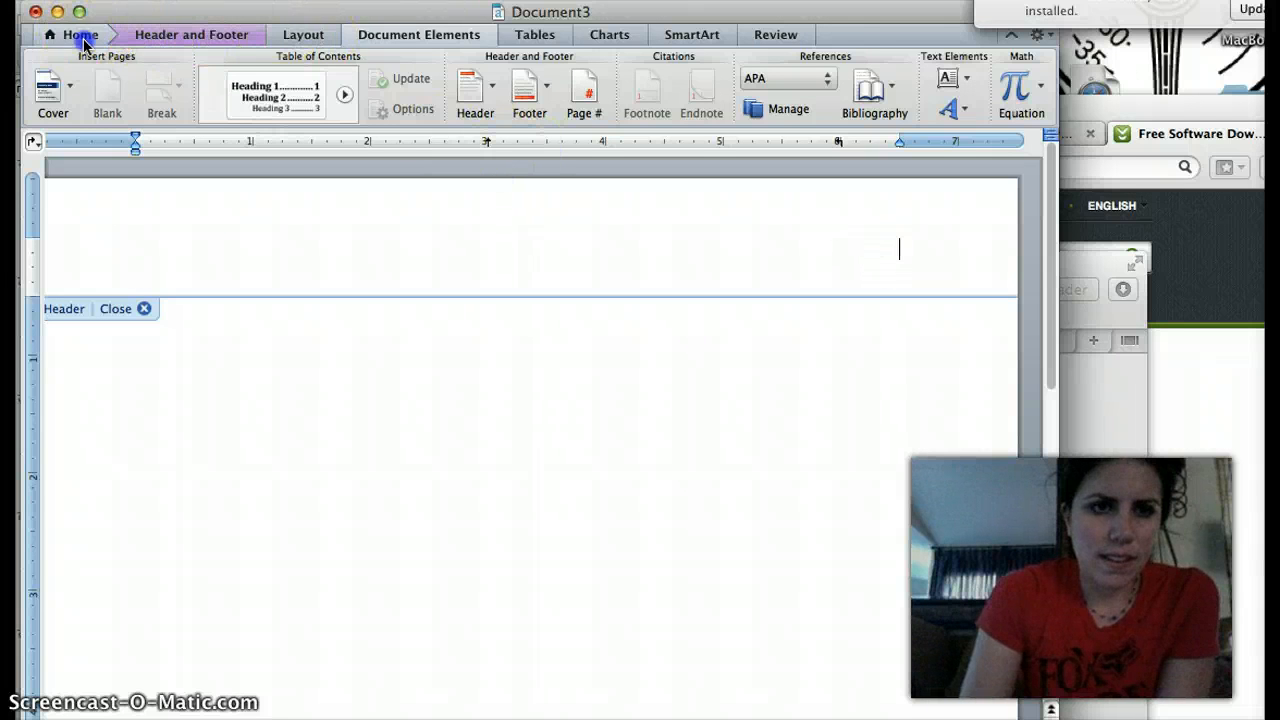
left_click(79, 34)
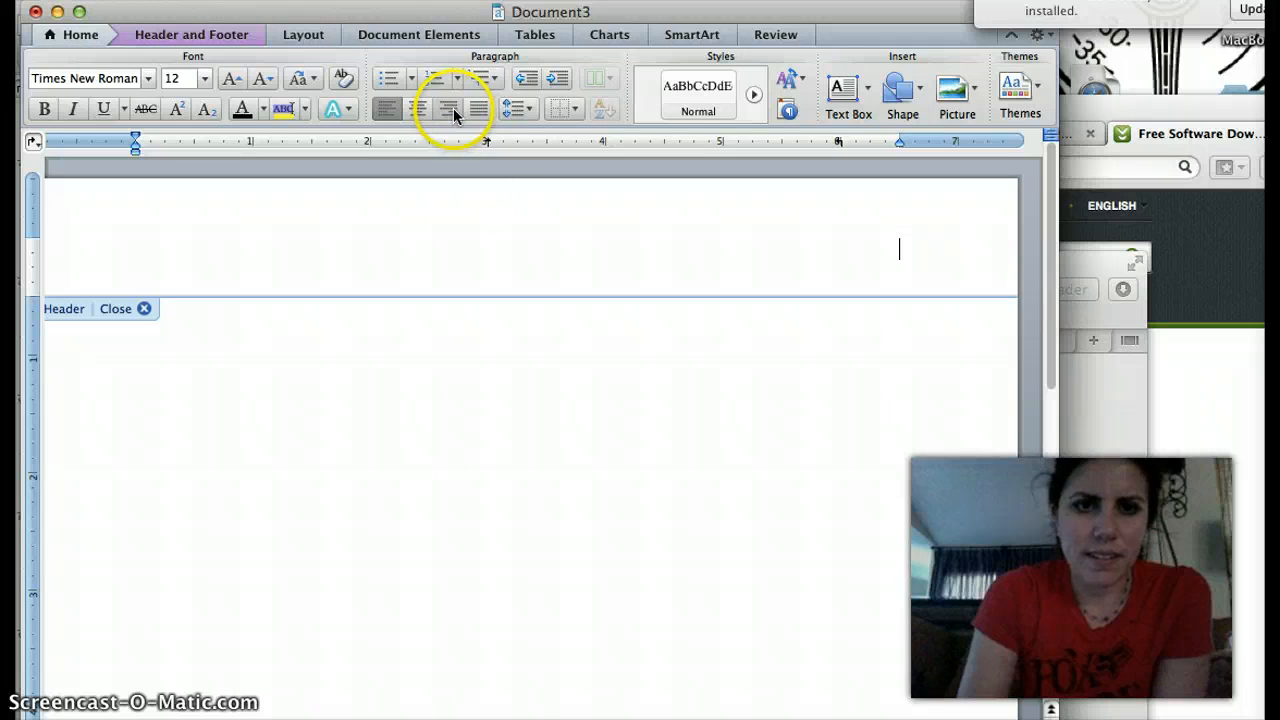
mouse_move(448, 108)
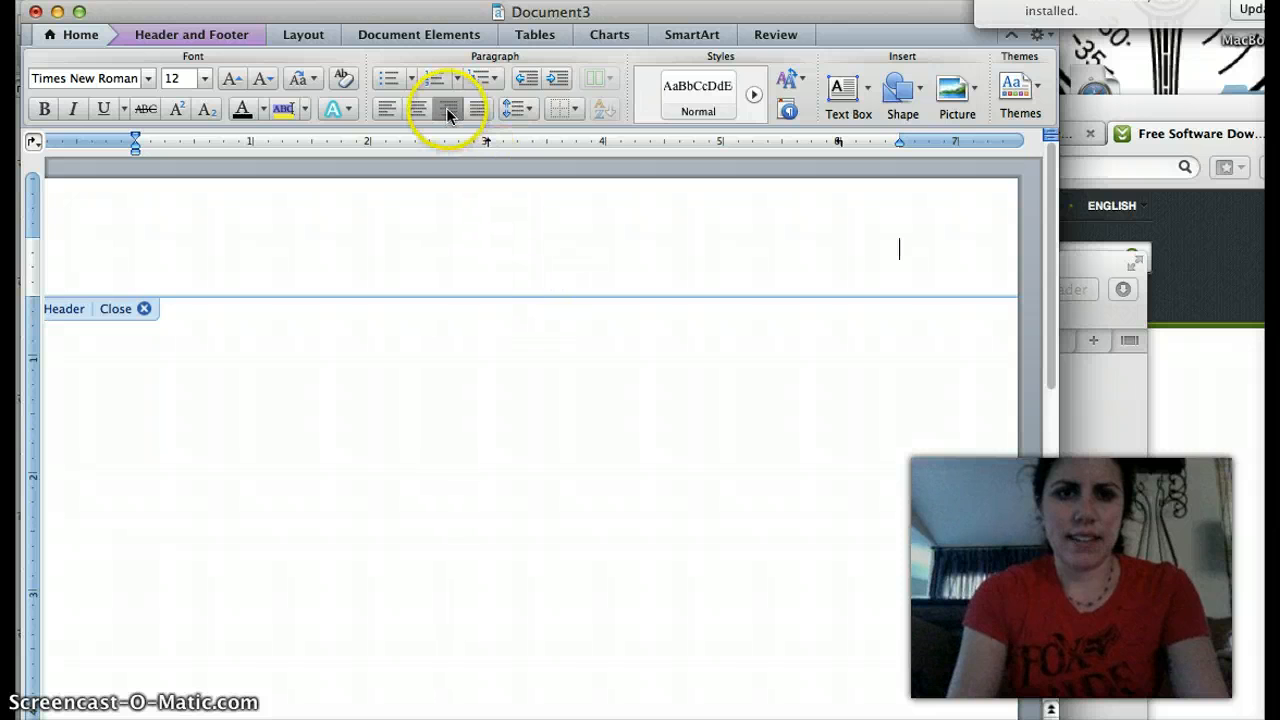
left_click(448, 108)
type("Franks")
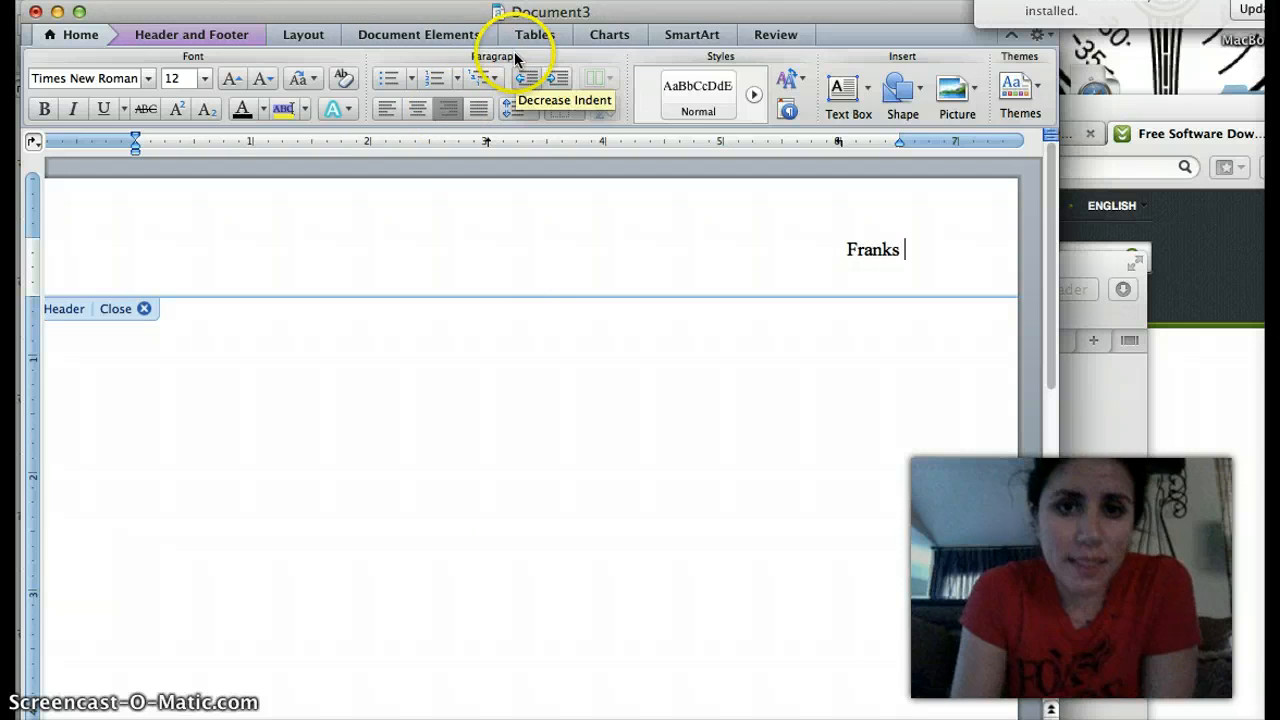
left_click(418, 34)
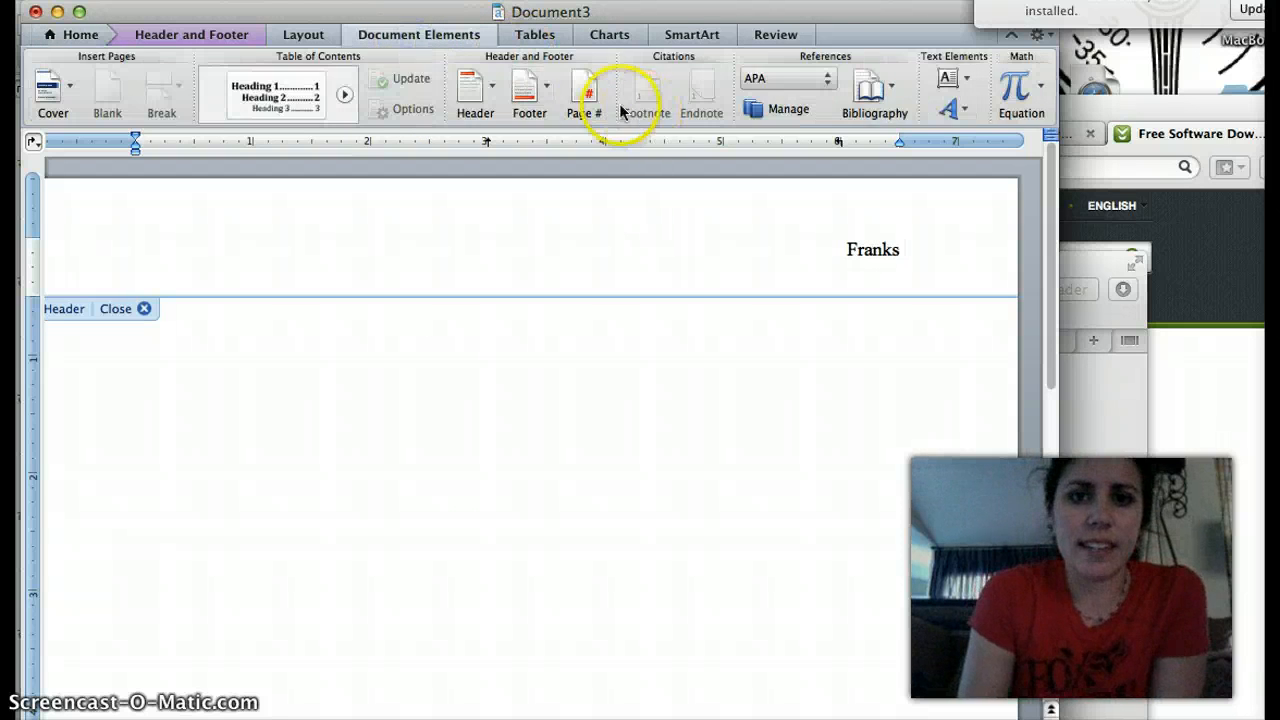
Step: Insert a right-aligned page number at the top of page after Franks, giving 'Franks 1'
left_click(586, 90)
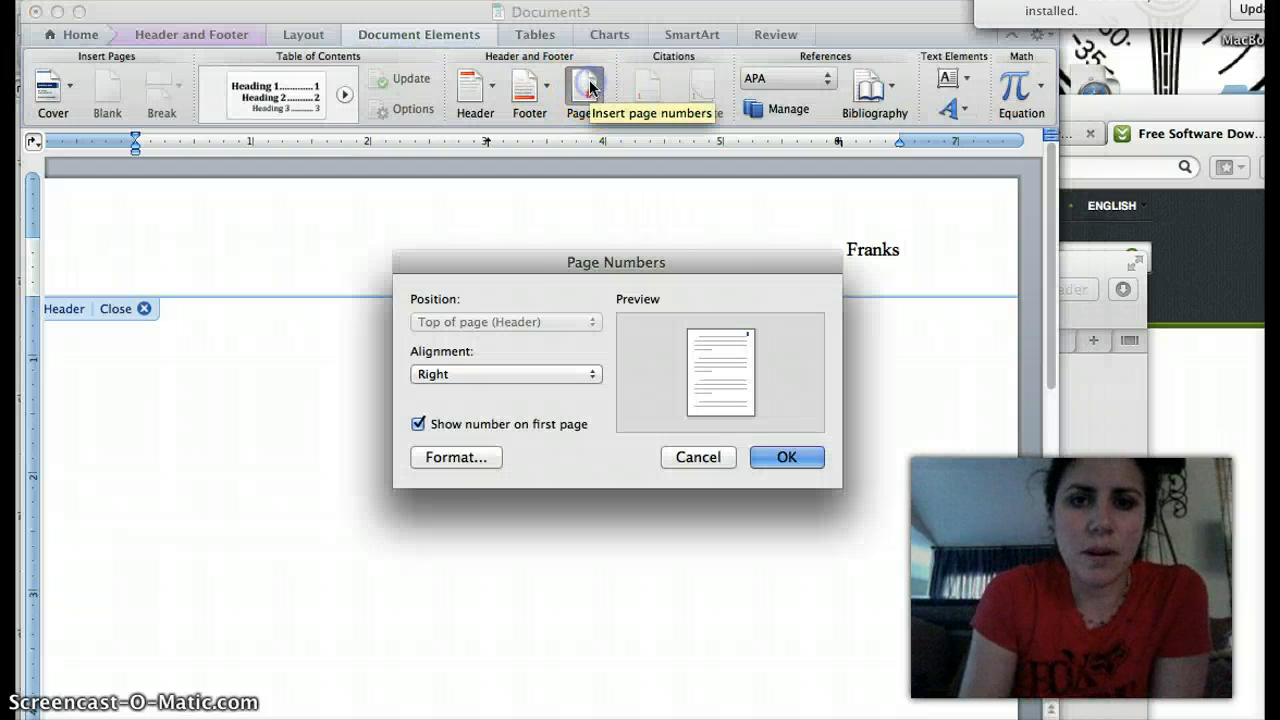
mouse_move(525, 378)
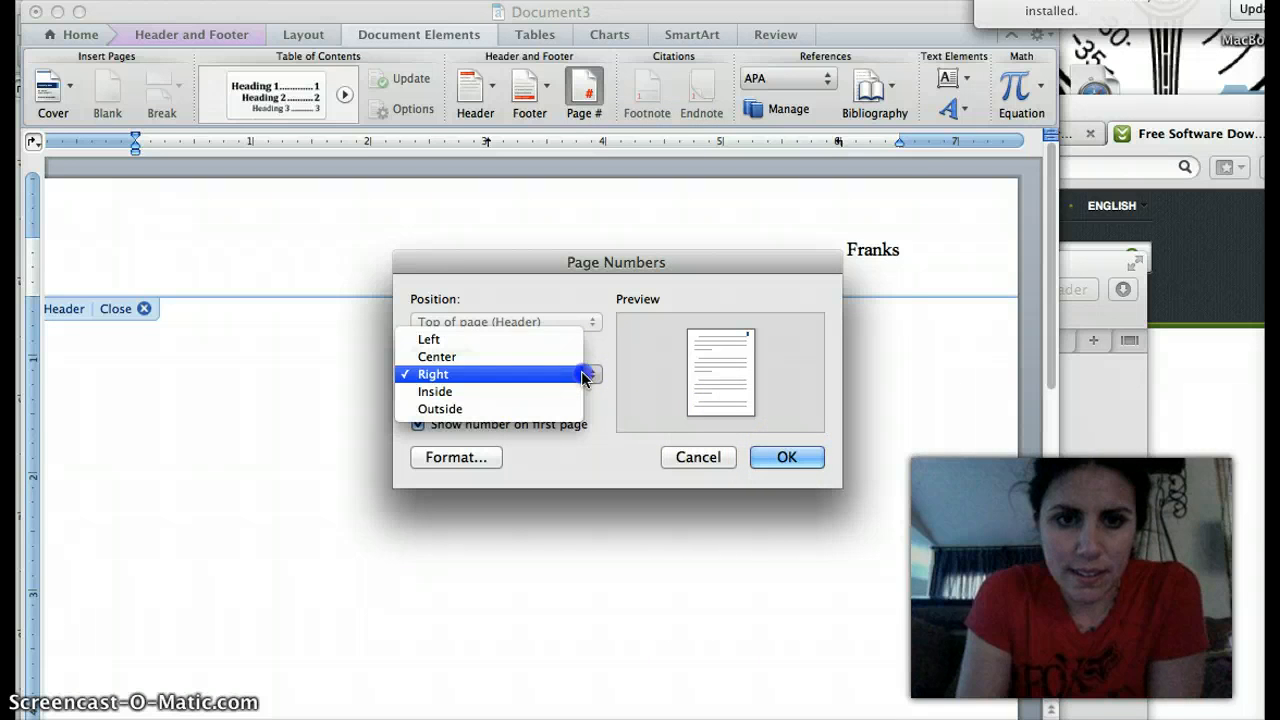
left_click(432, 373)
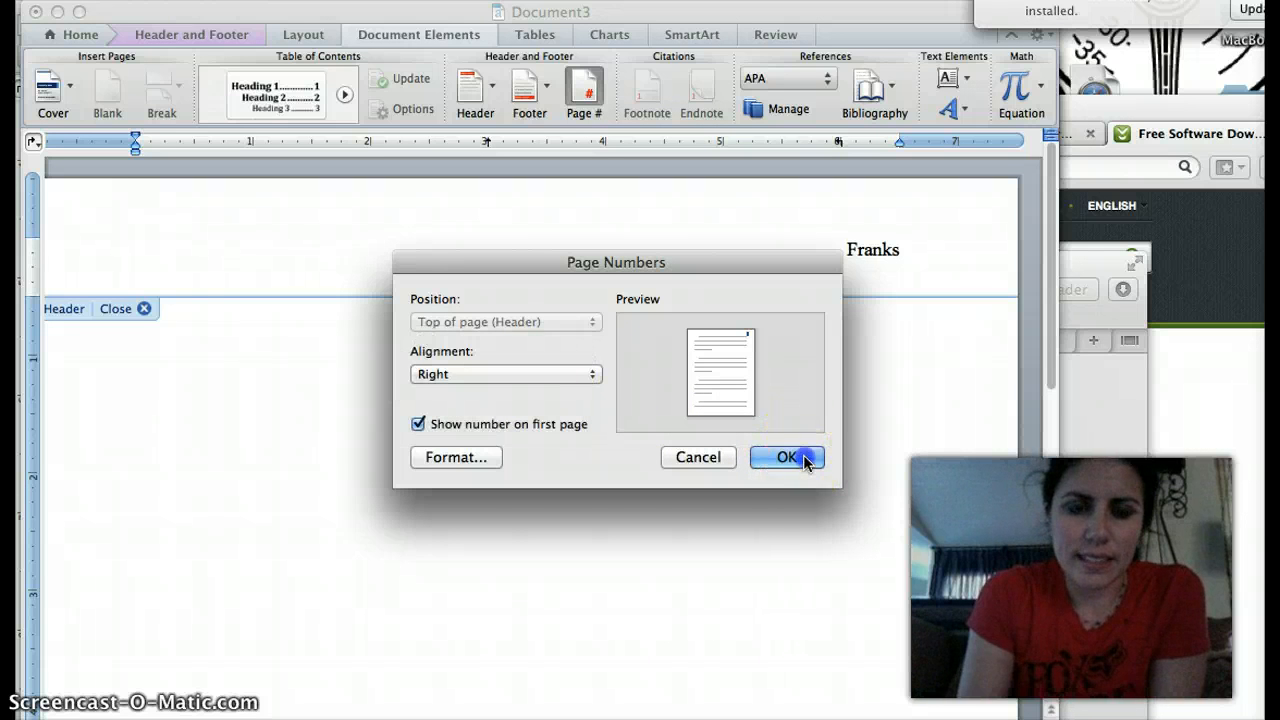
left_click(786, 457)
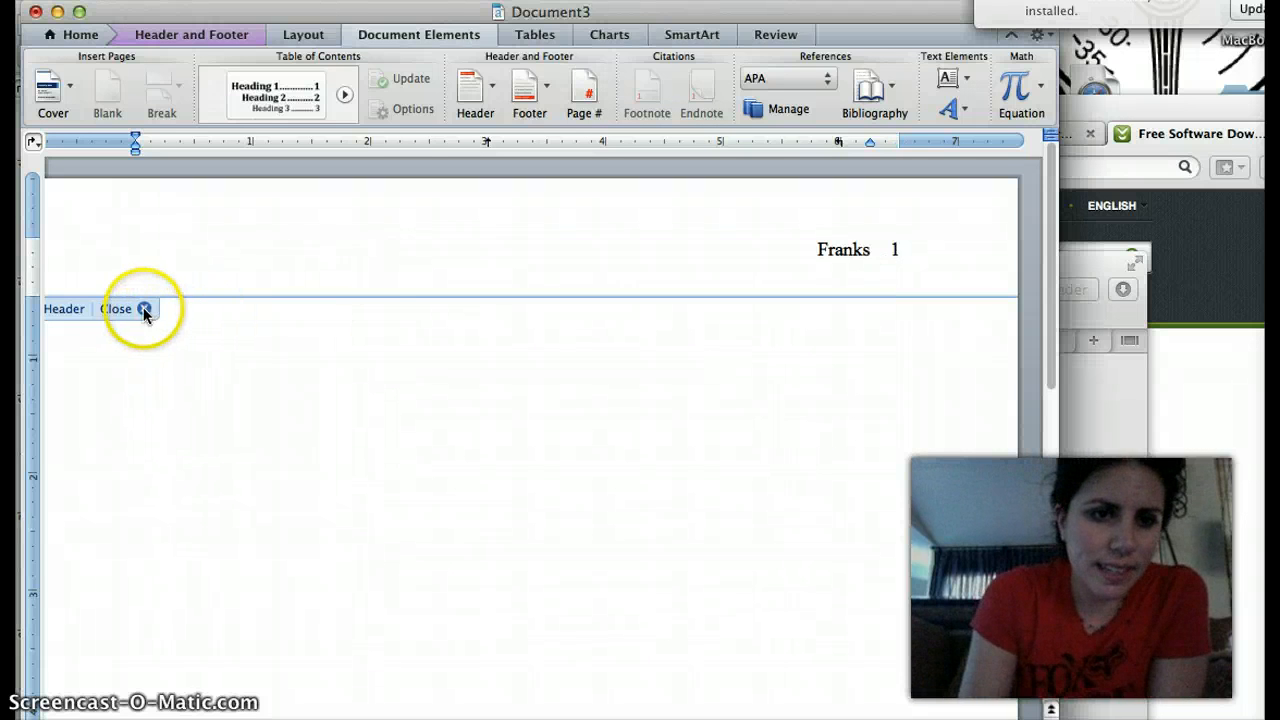
Step: Close the header and confirm custom margins of 1 inch on all sides
left_click(118, 308)
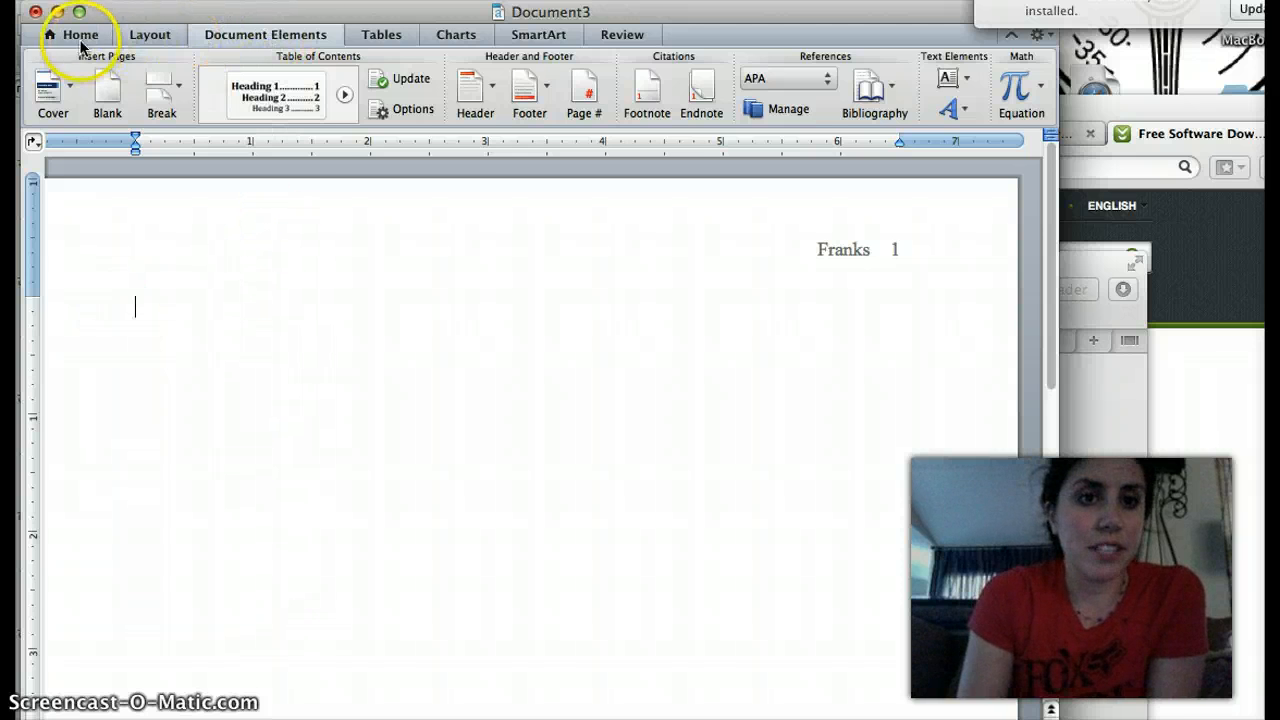
left_click(149, 34)
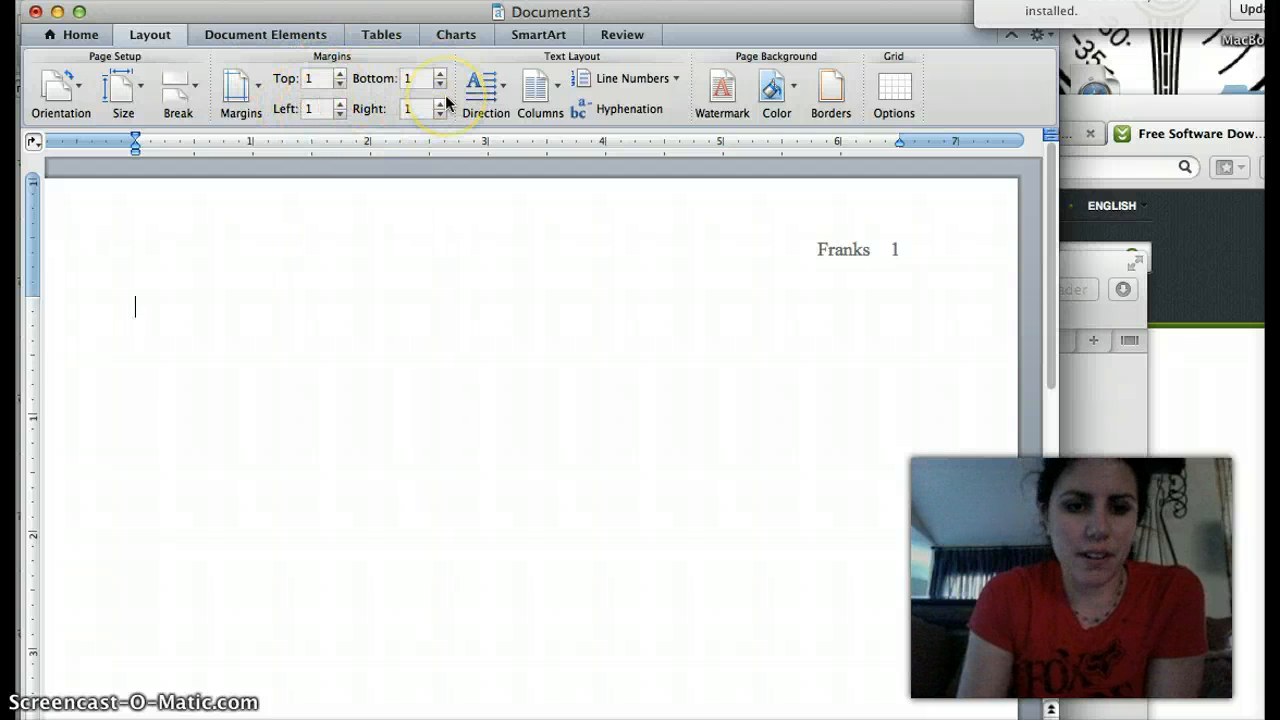
left_click(240, 90)
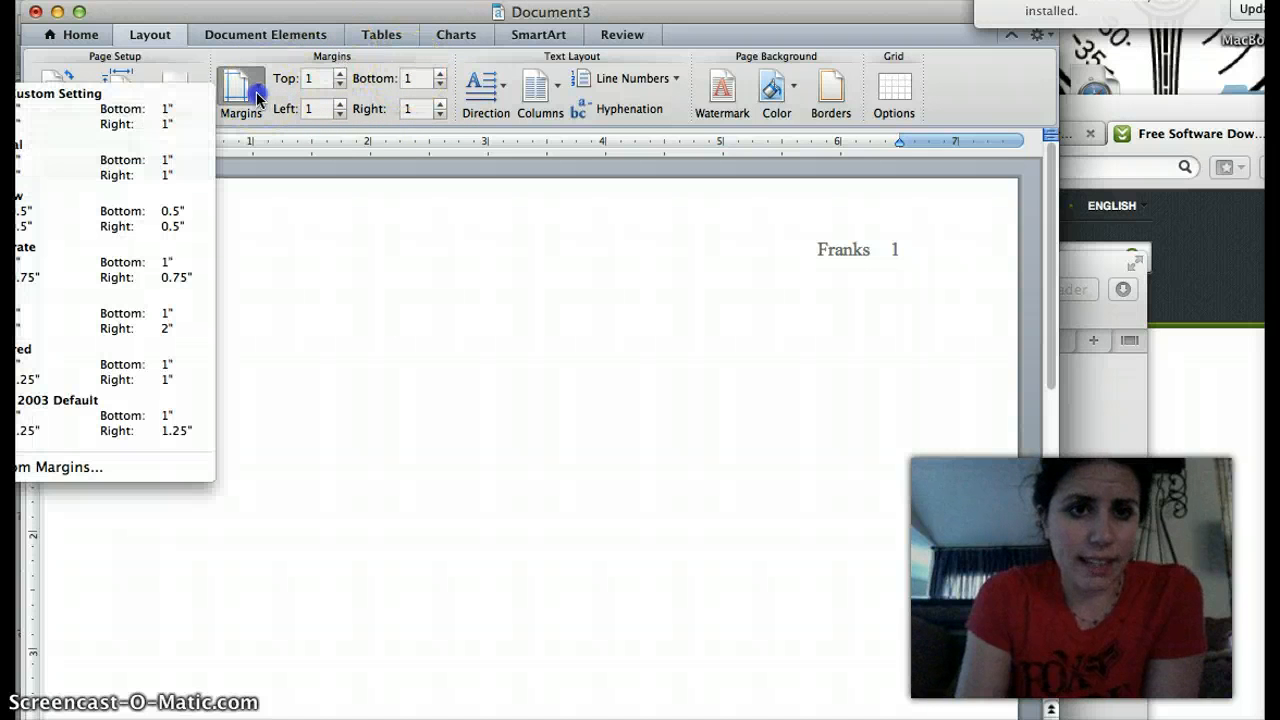
mouse_move(150, 167)
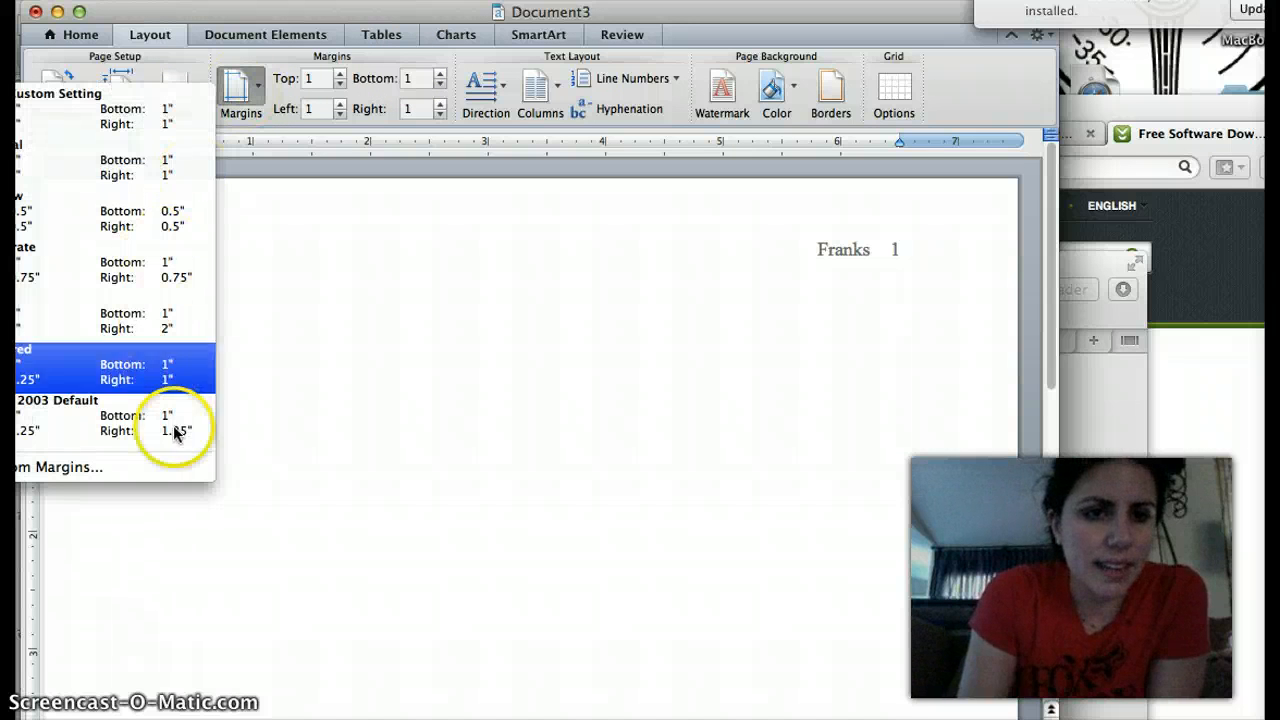
mouse_move(175, 467)
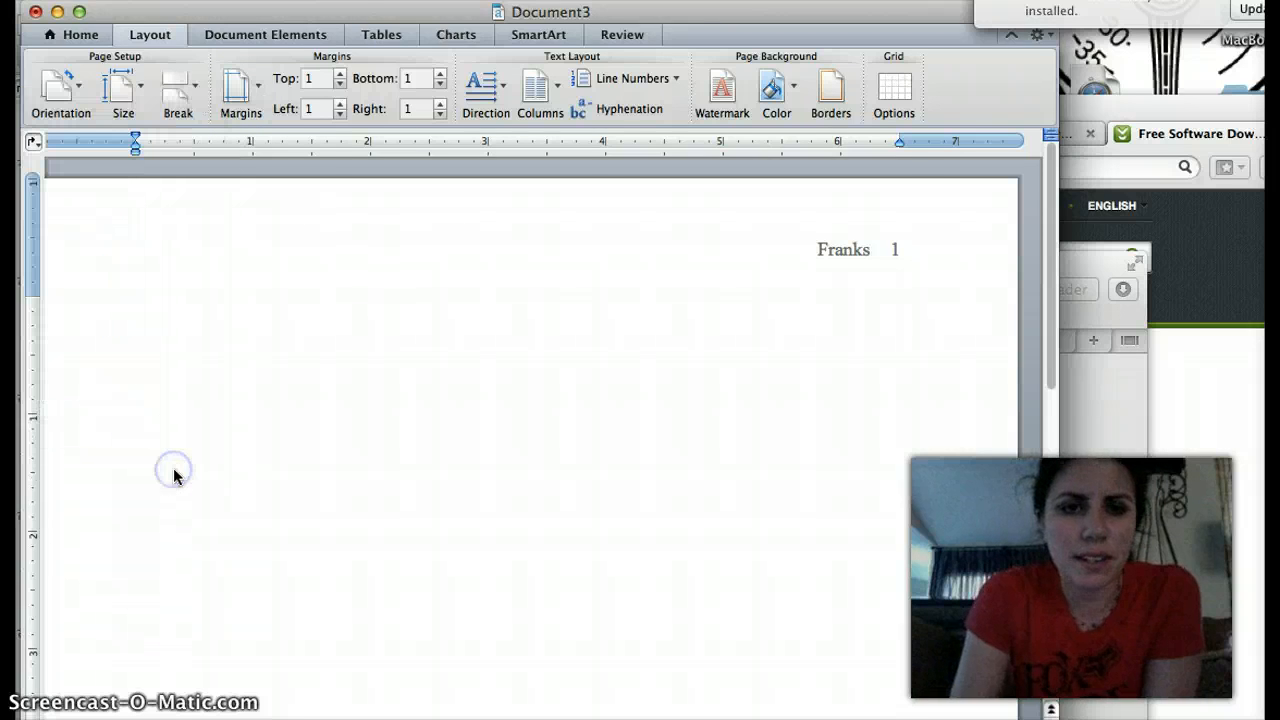
left_click(240, 90)
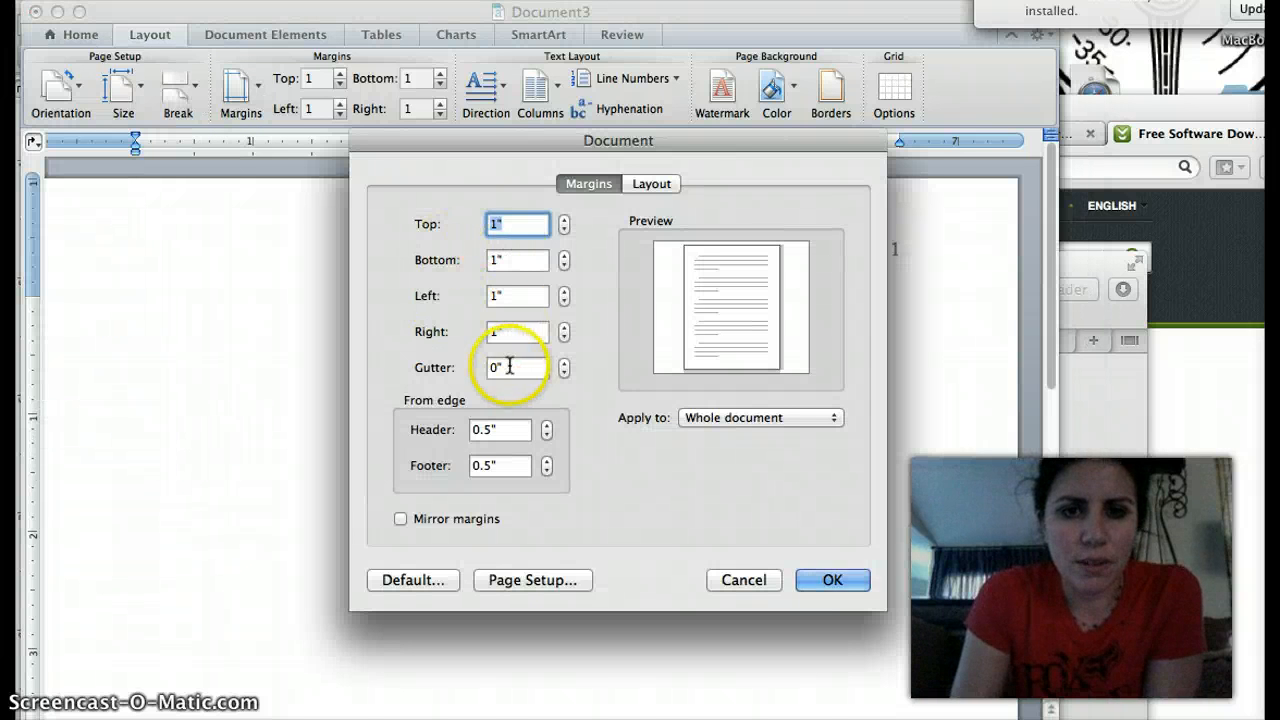
left_click(831, 580)
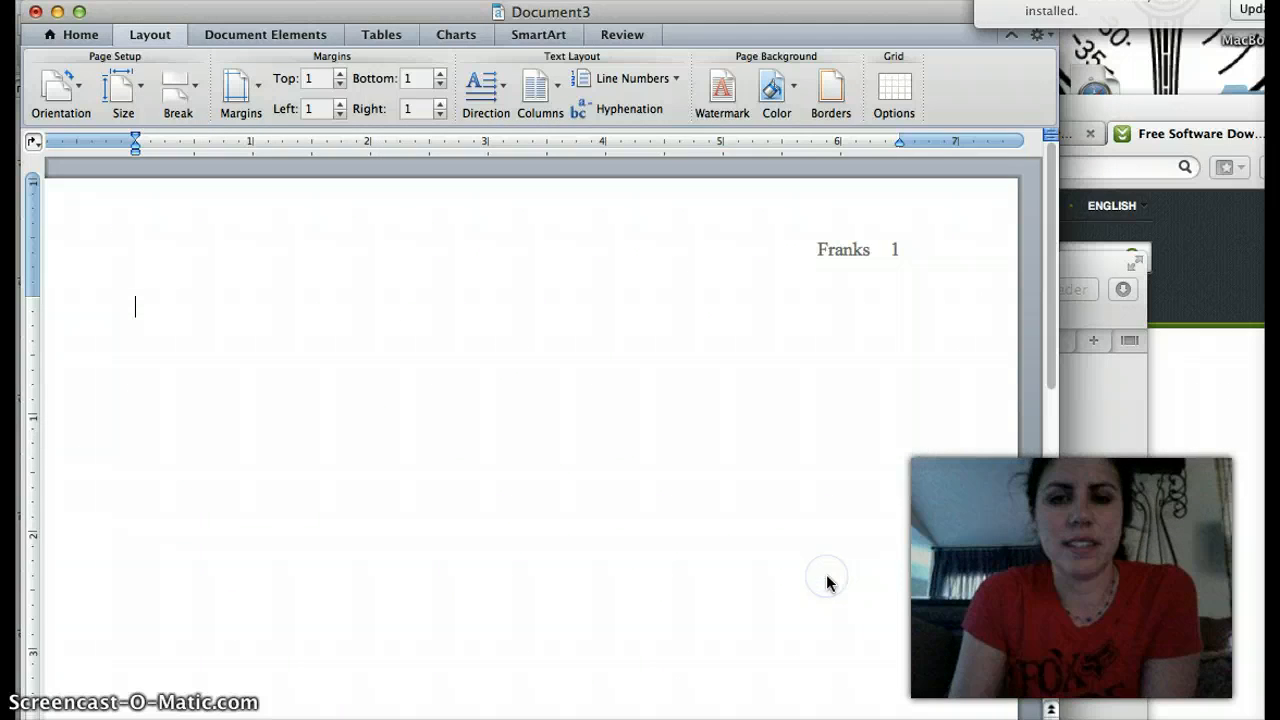
Step: Add heading lines Nadia Franks, Professor Whoever and Assignment at the top of the body
type("N")
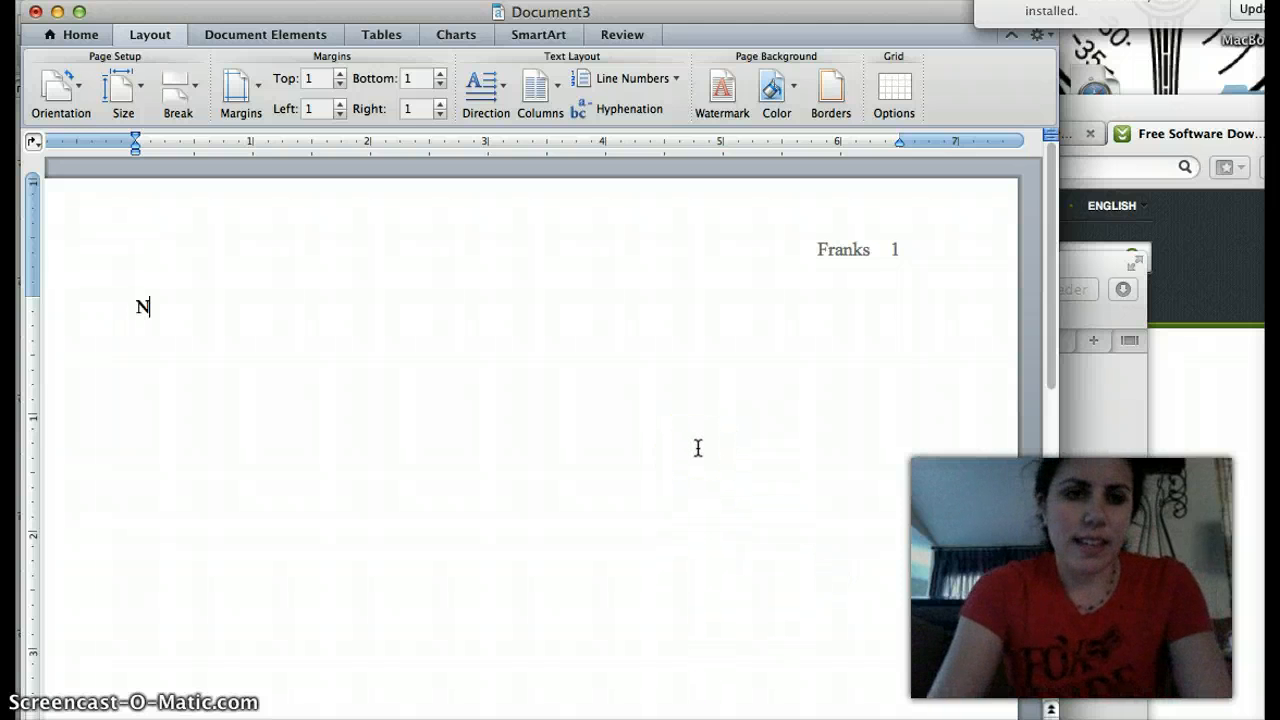
type("adia Franks")
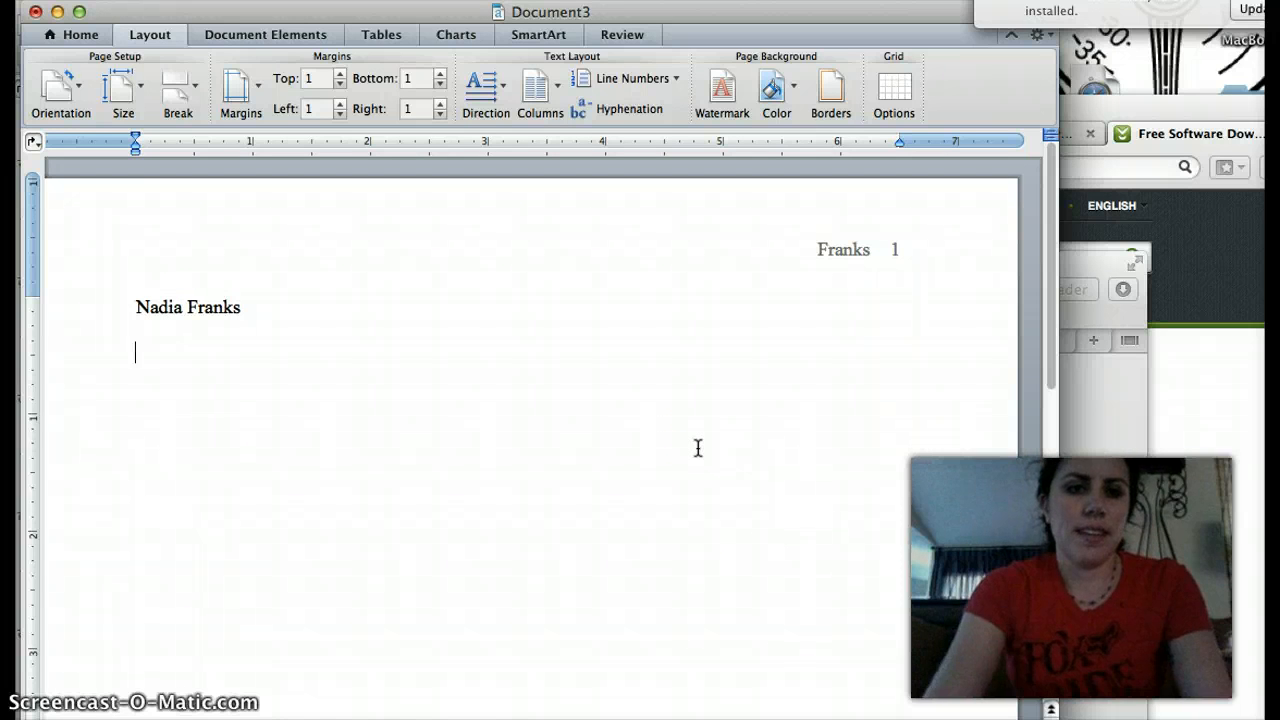
type("Professor N")
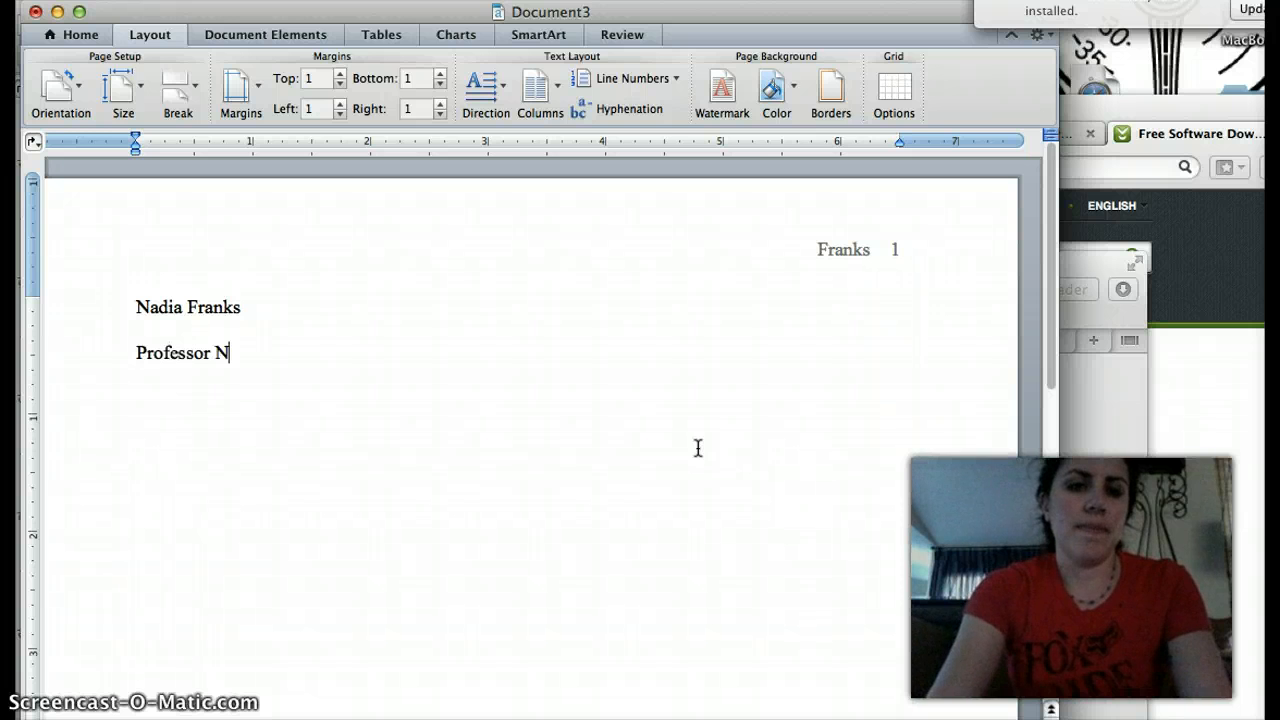
type("hoever")
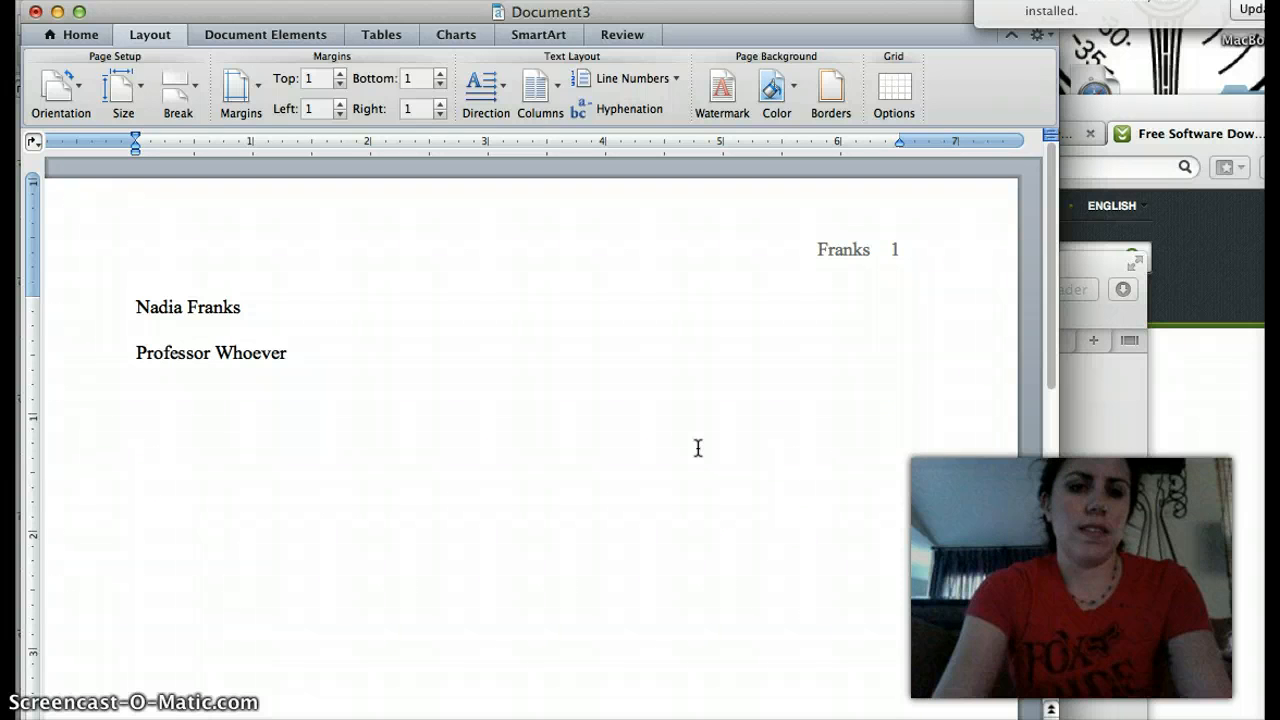
type("A")
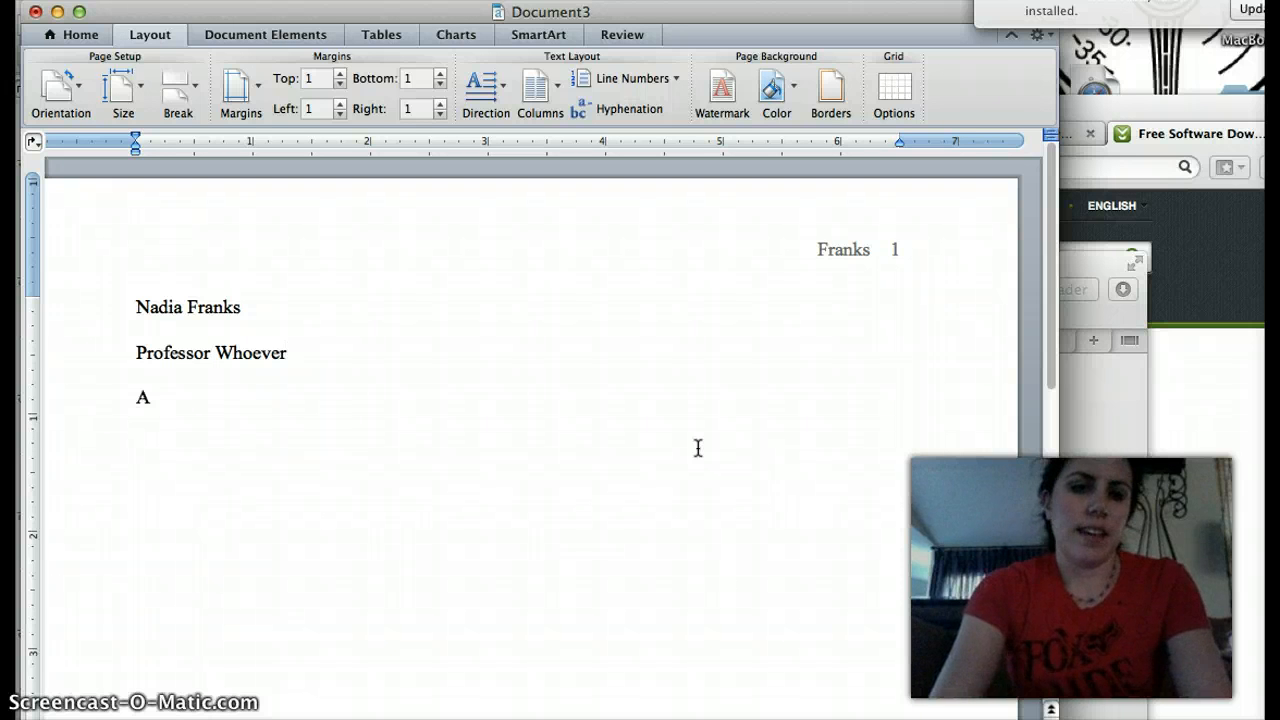
type("ssignment")
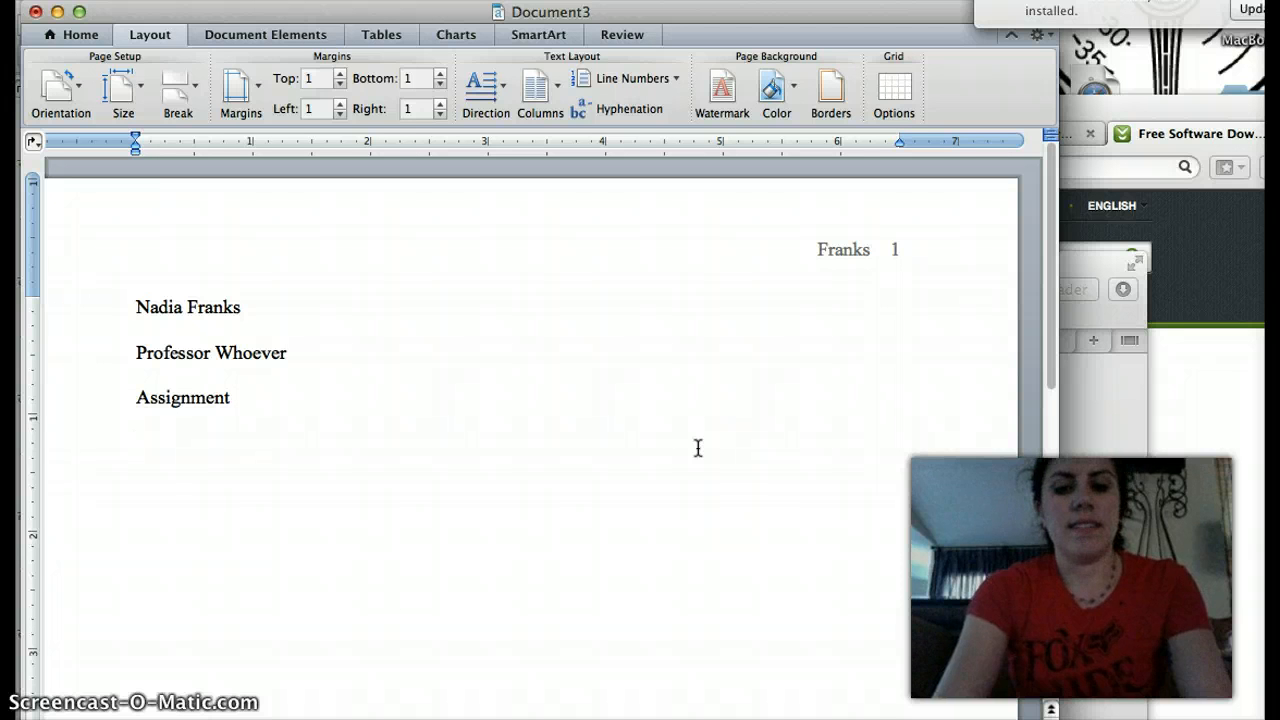
Step: Add the date line 17 November 2013 and move below it
type("17")
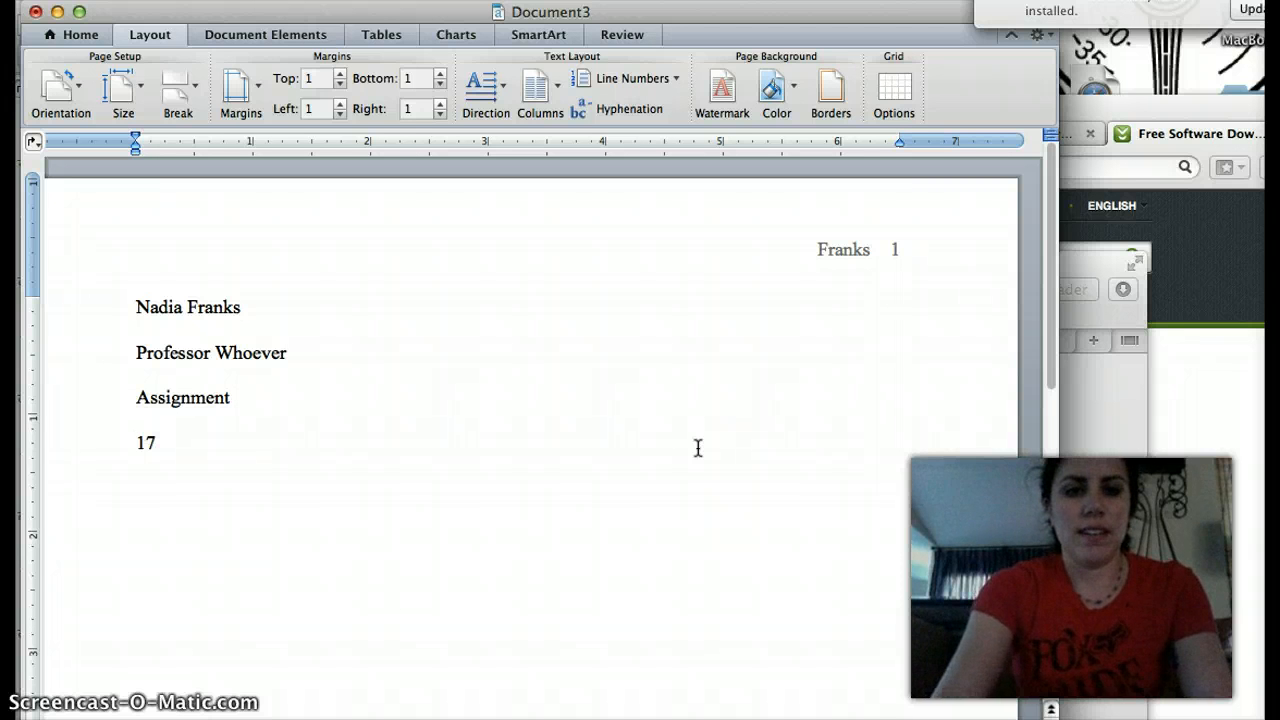
type("November")
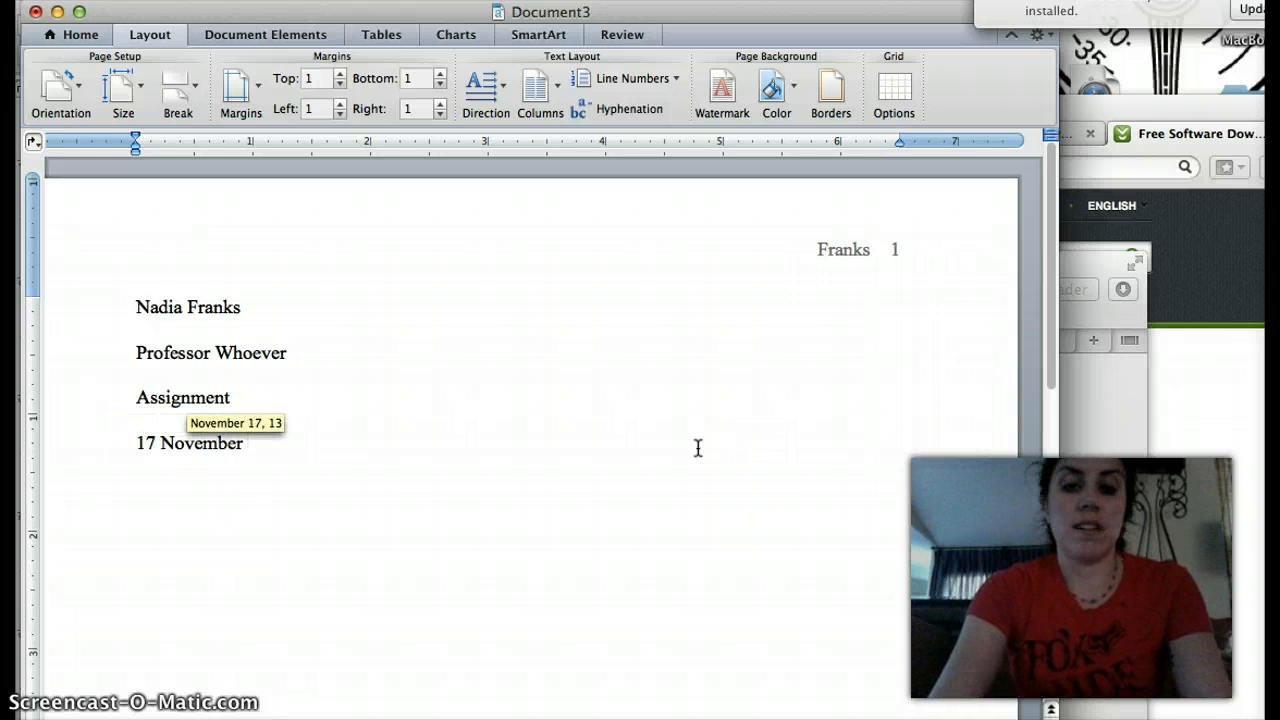
type("20")
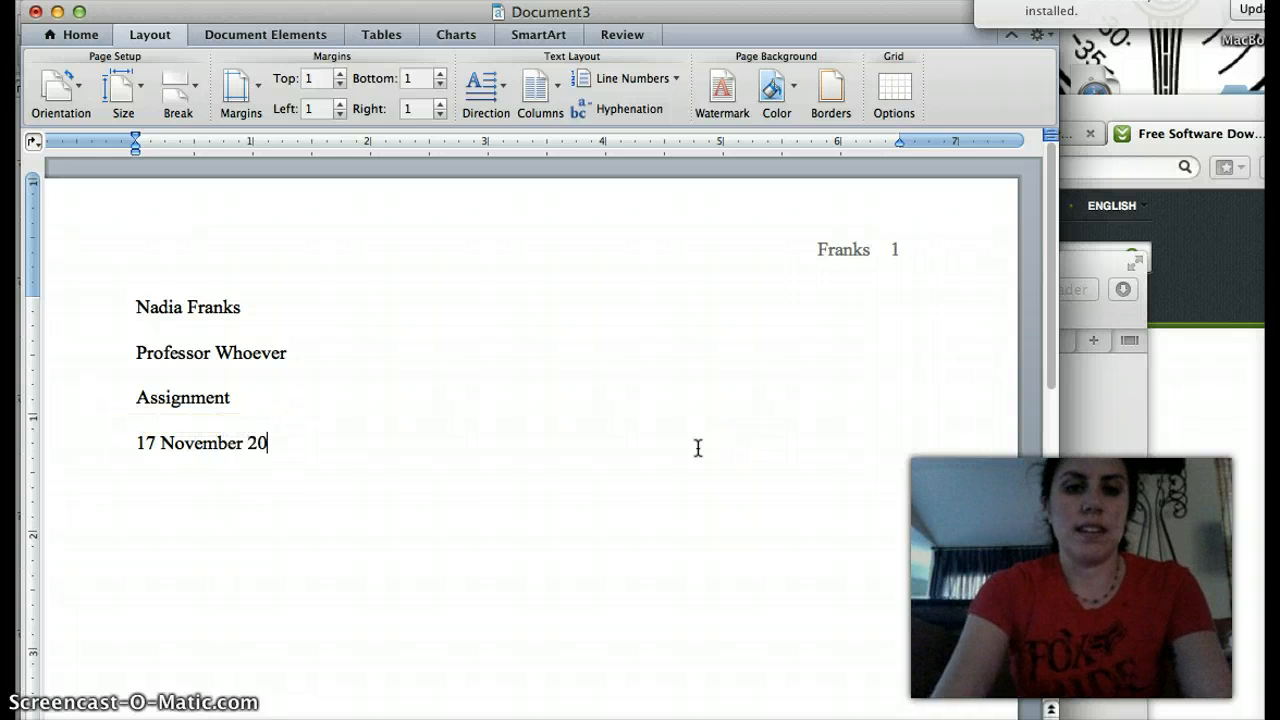
type("13")
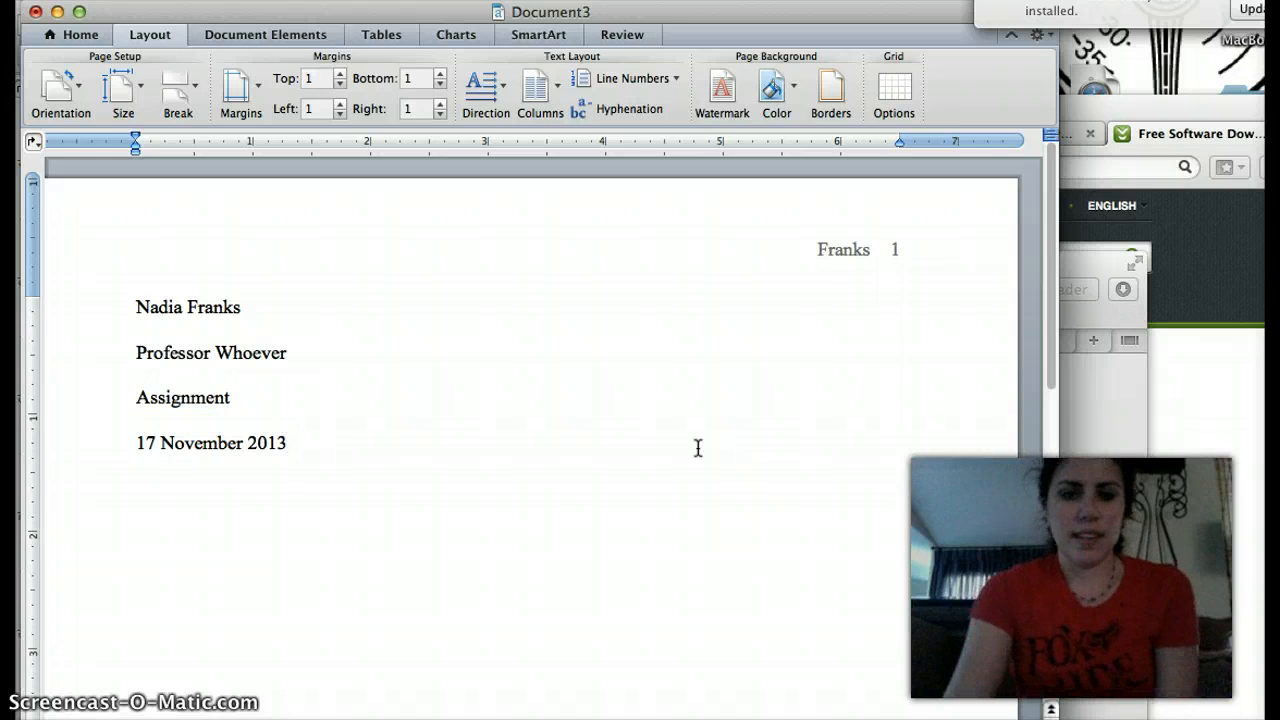
left_click(194, 532)
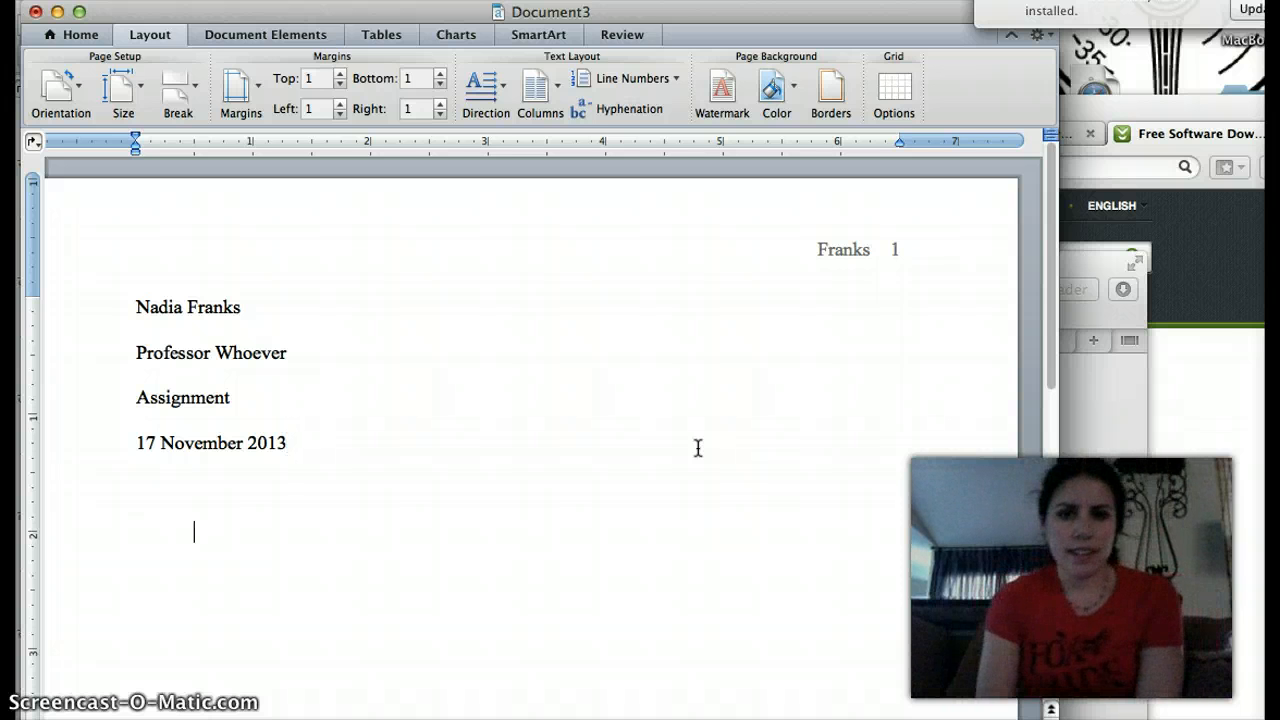